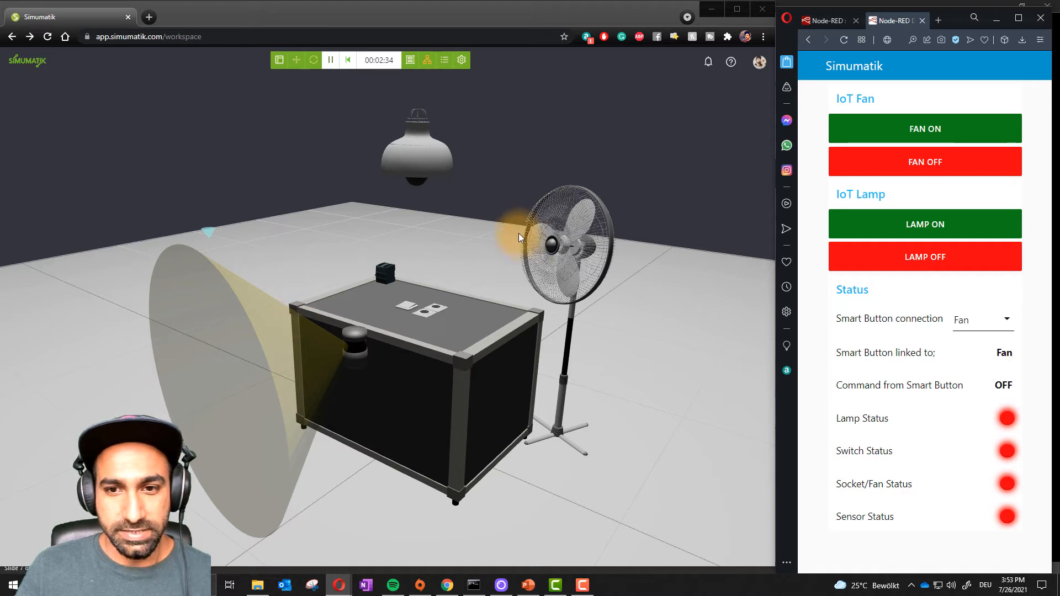
mouse_move(465, 366)
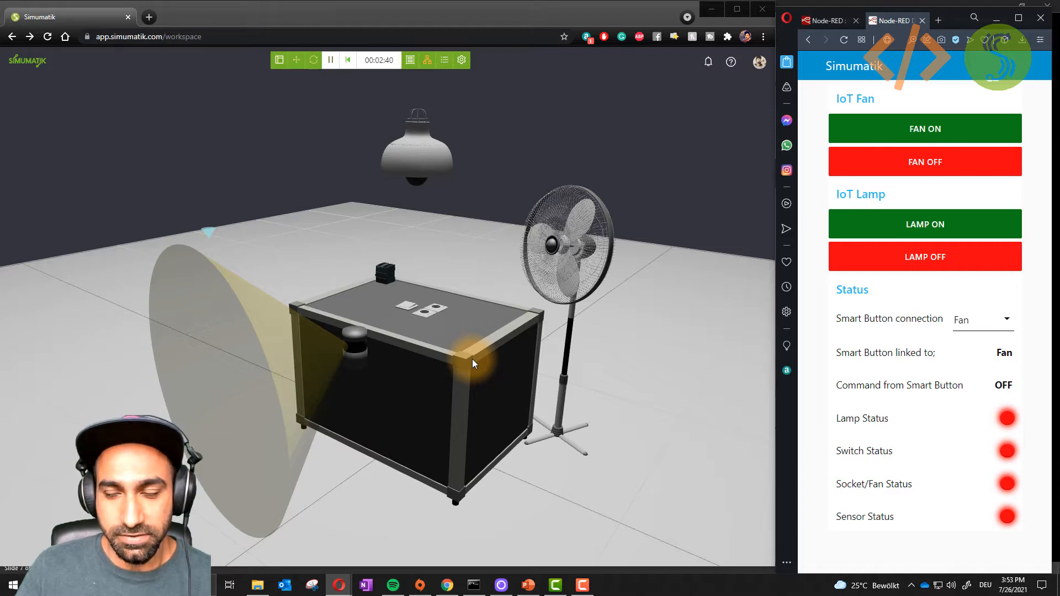
mouse_move(504, 332)
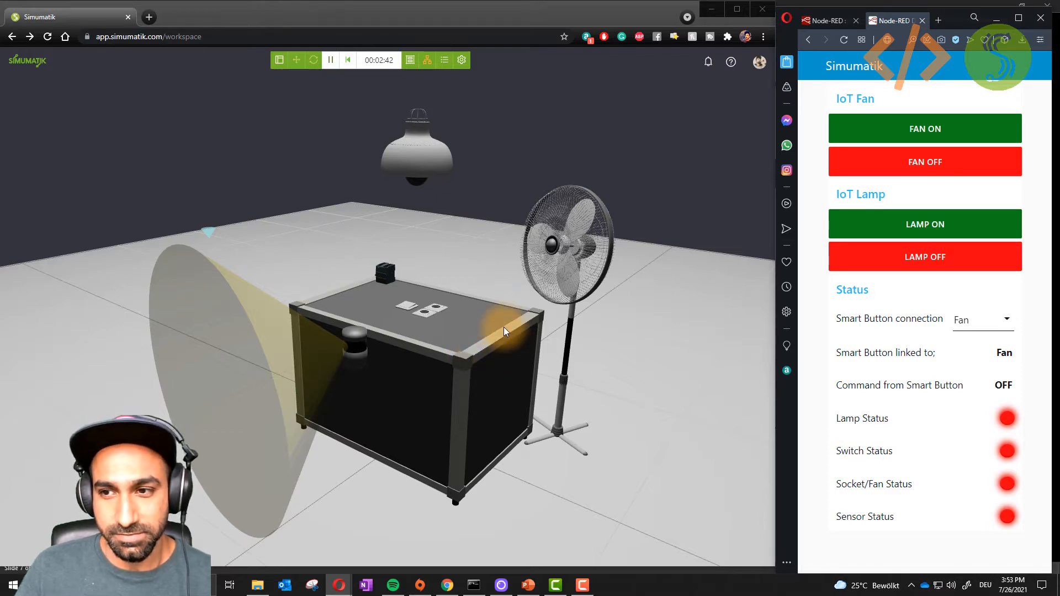
mouse_move(466, 208)
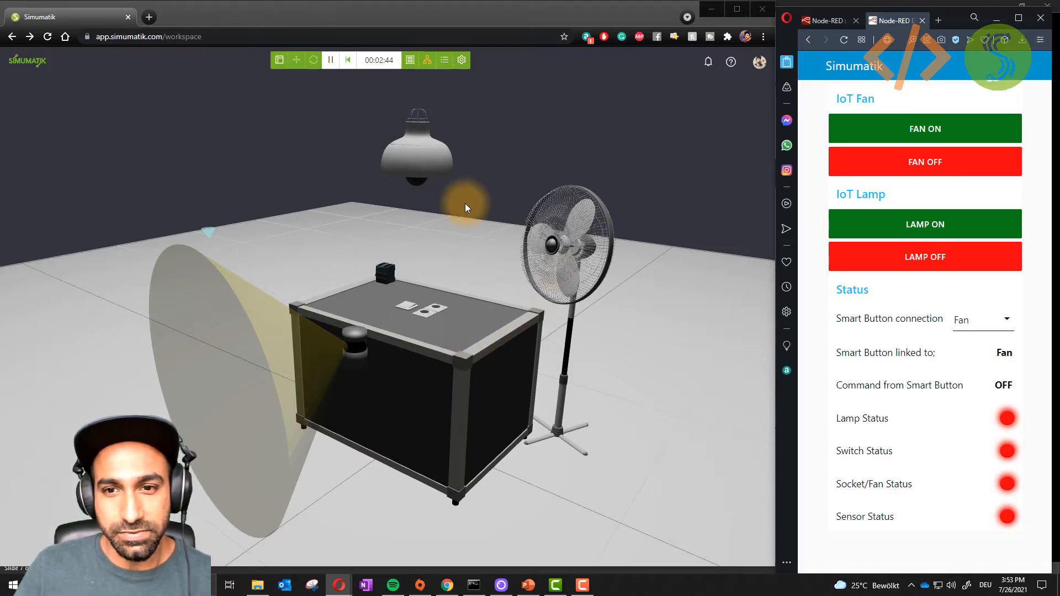
mouse_move(501, 182)
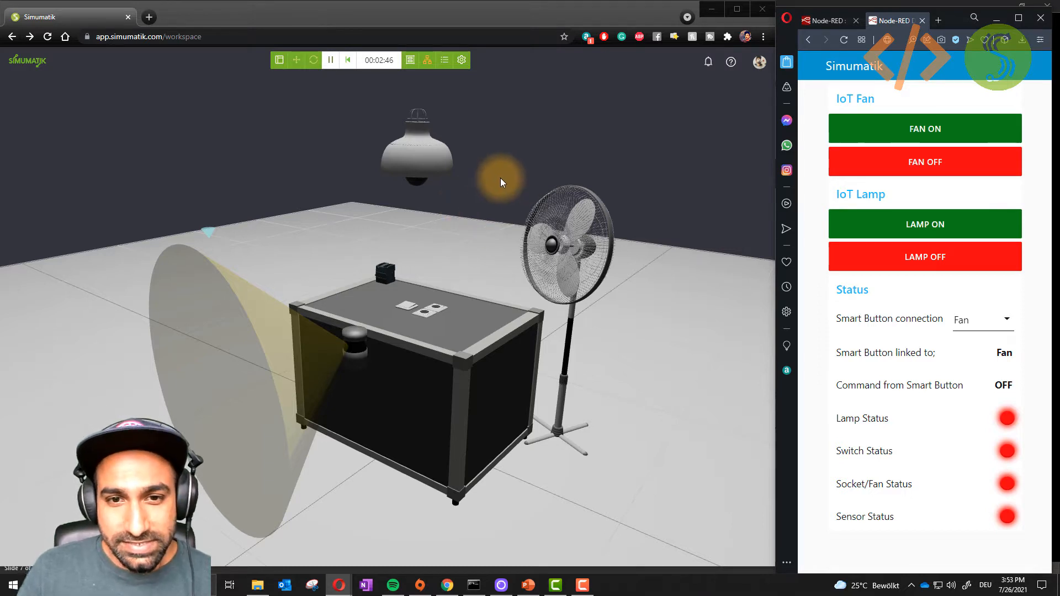
mouse_move(515, 263)
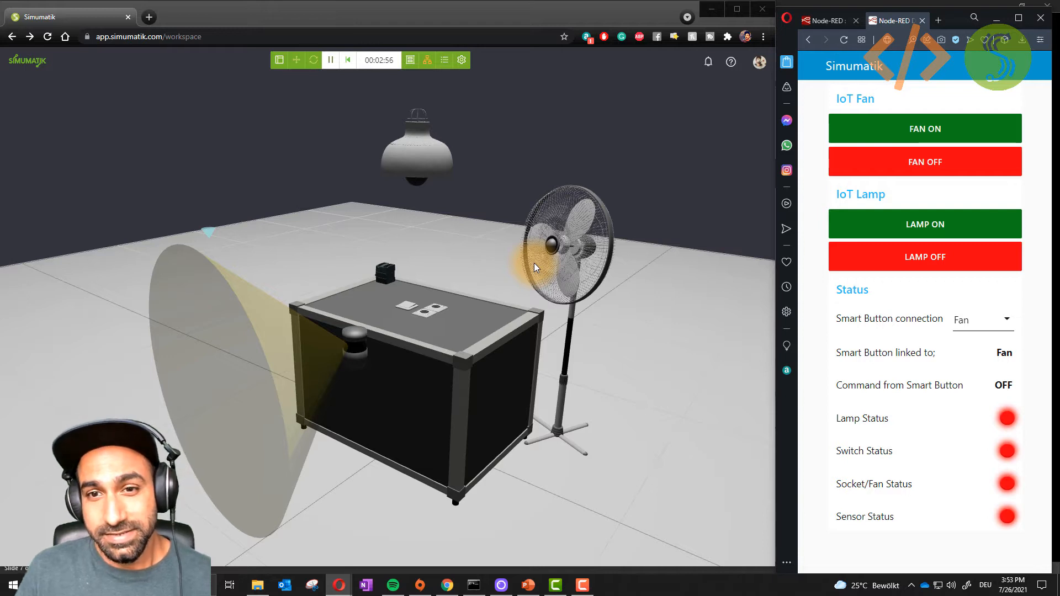
mouse_move(477, 272)
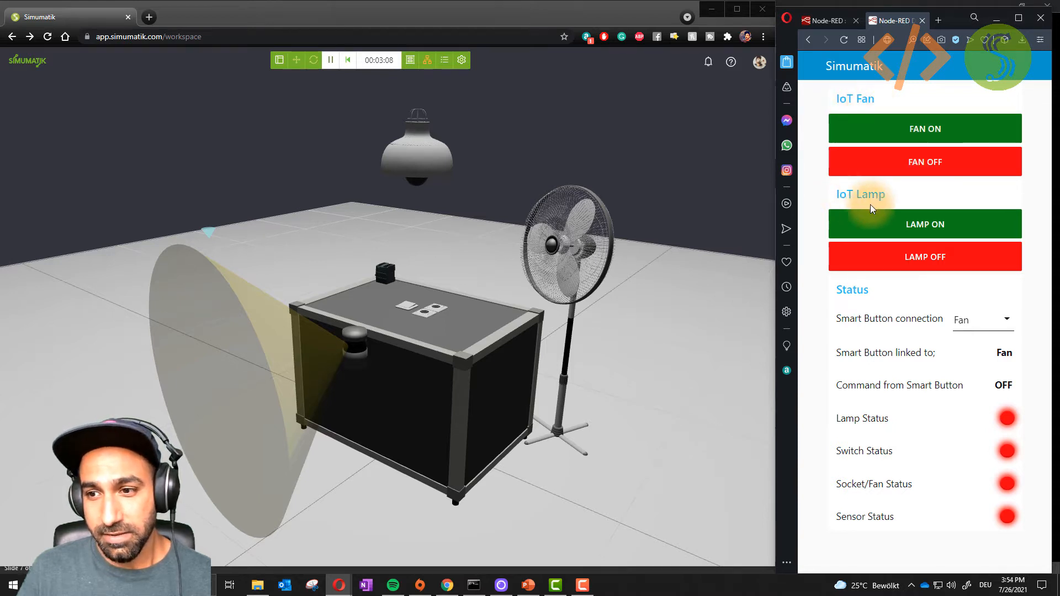
mouse_move(855, 117)
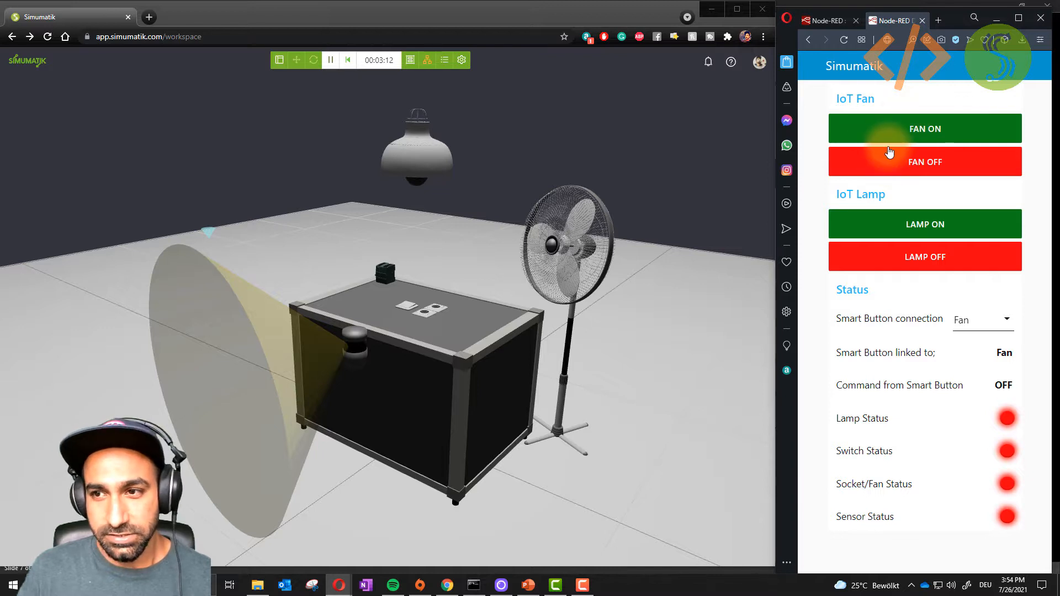
Toggle the IoT fan and lamp on and off from the Node-RED dashboard
click(925, 128)
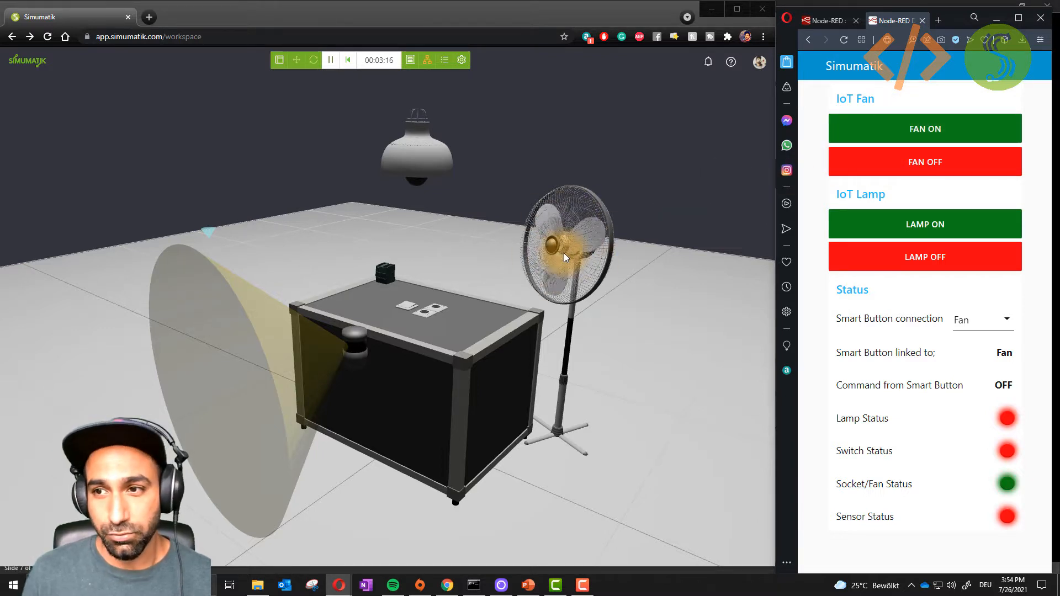
click(925, 162)
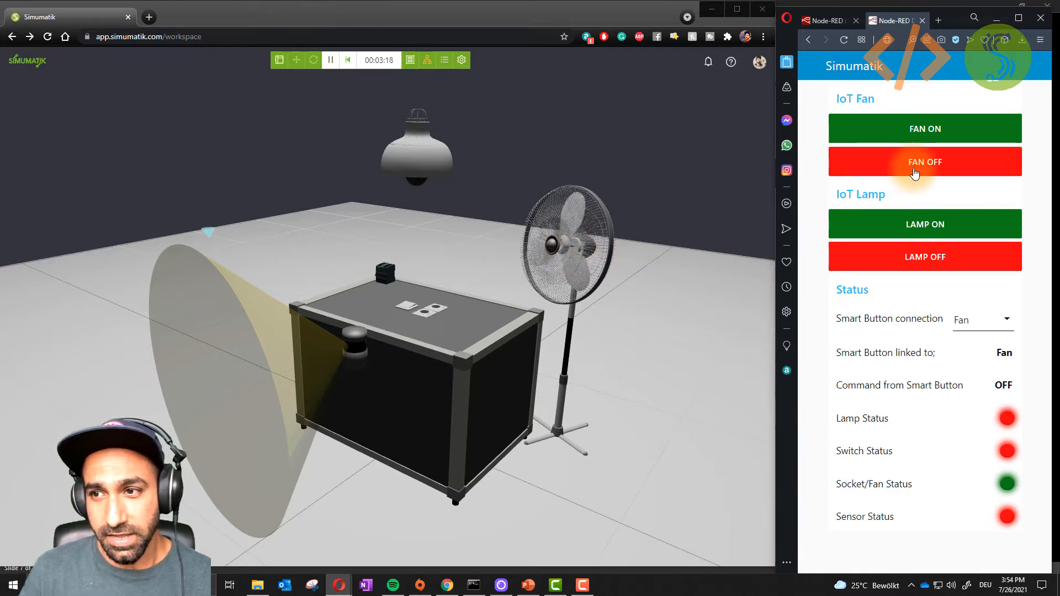
click(924, 161)
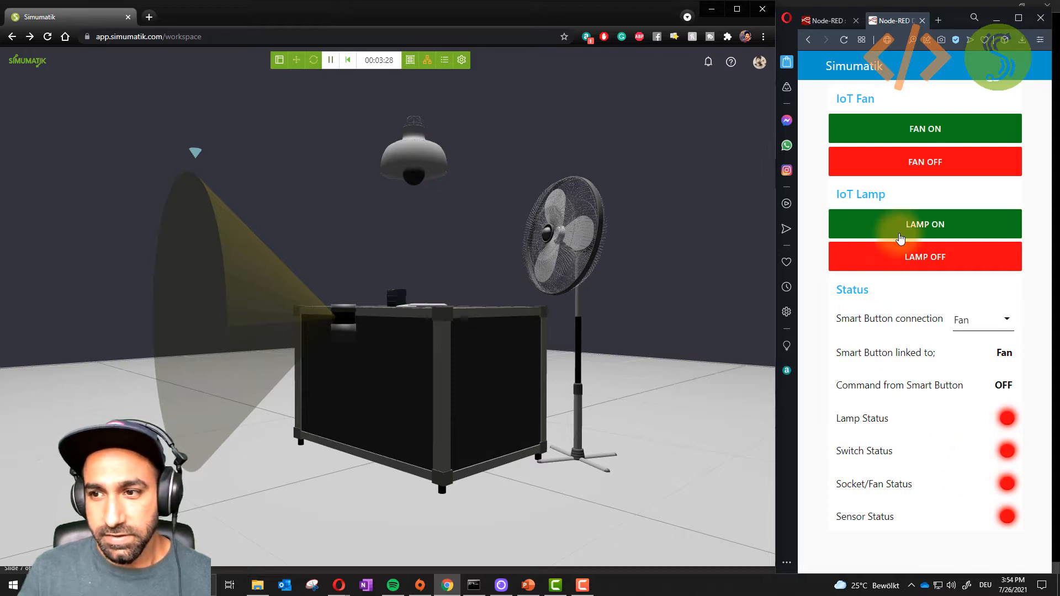
click(924, 224)
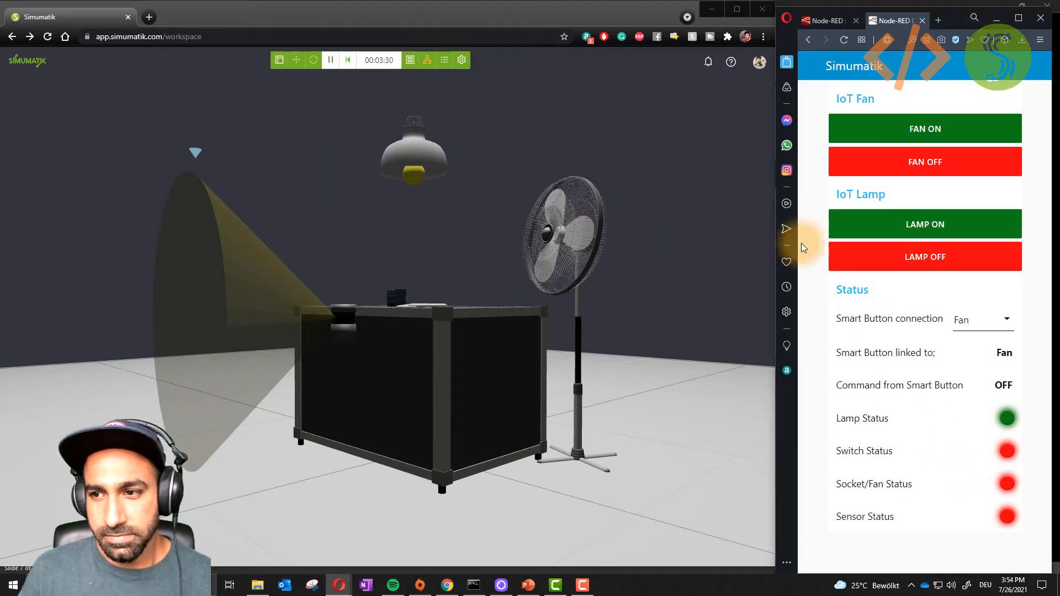
click(924, 256)
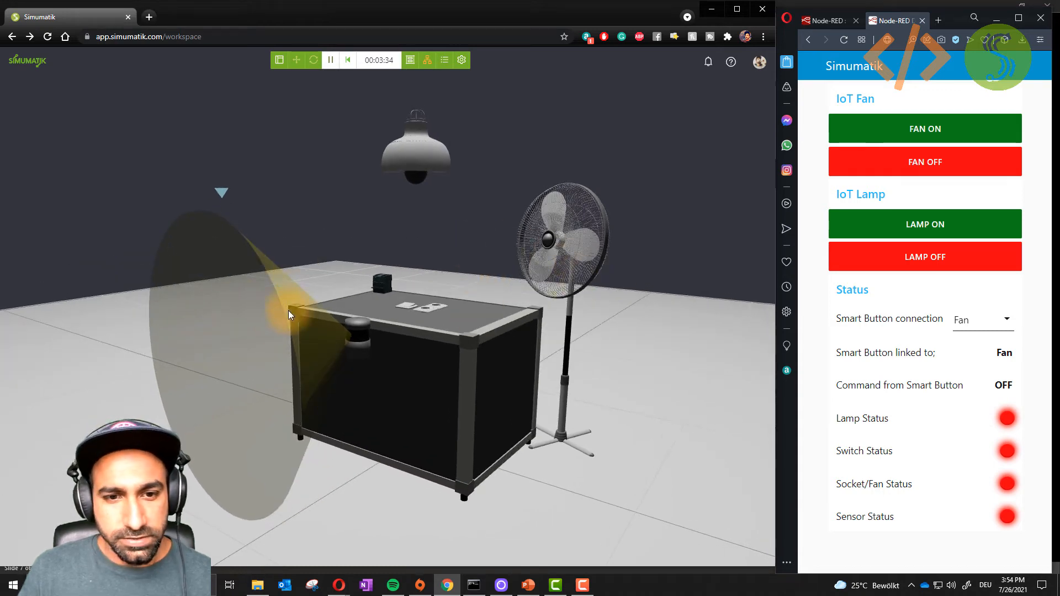
mouse_move(231, 209)
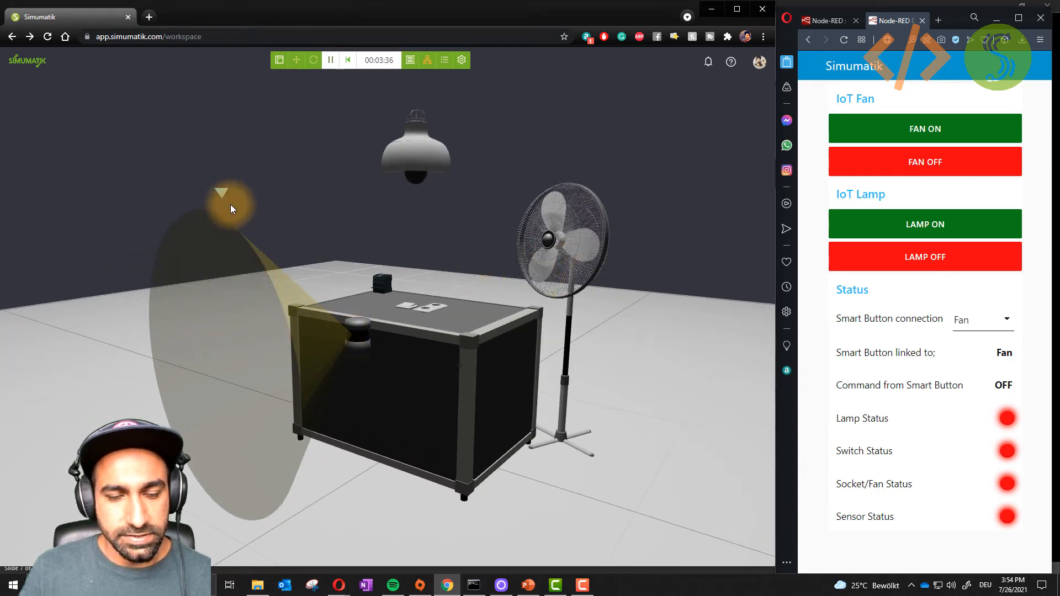
mouse_move(275, 314)
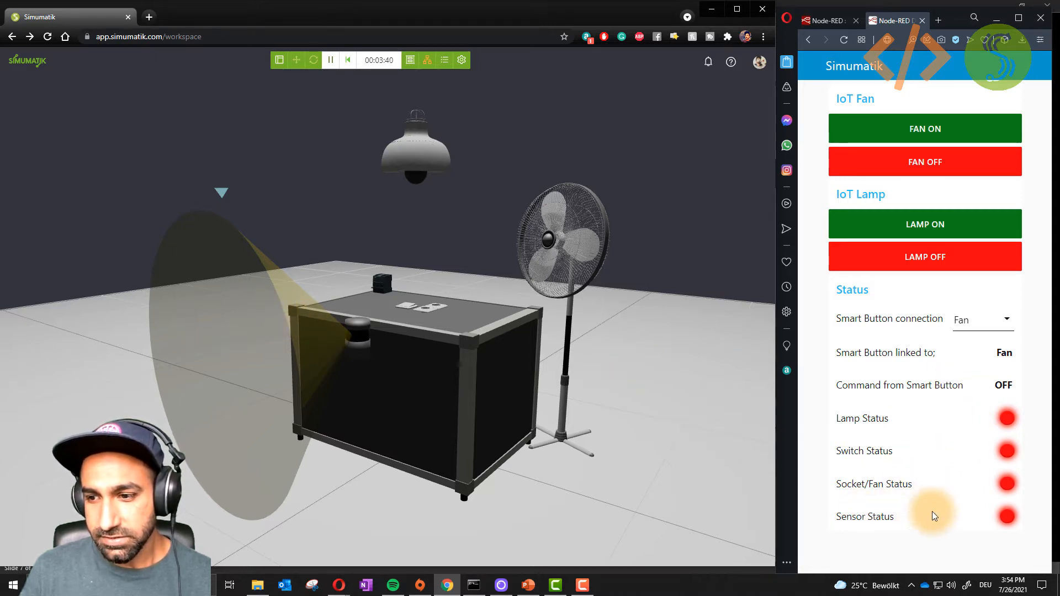
mouse_move(548, 327)
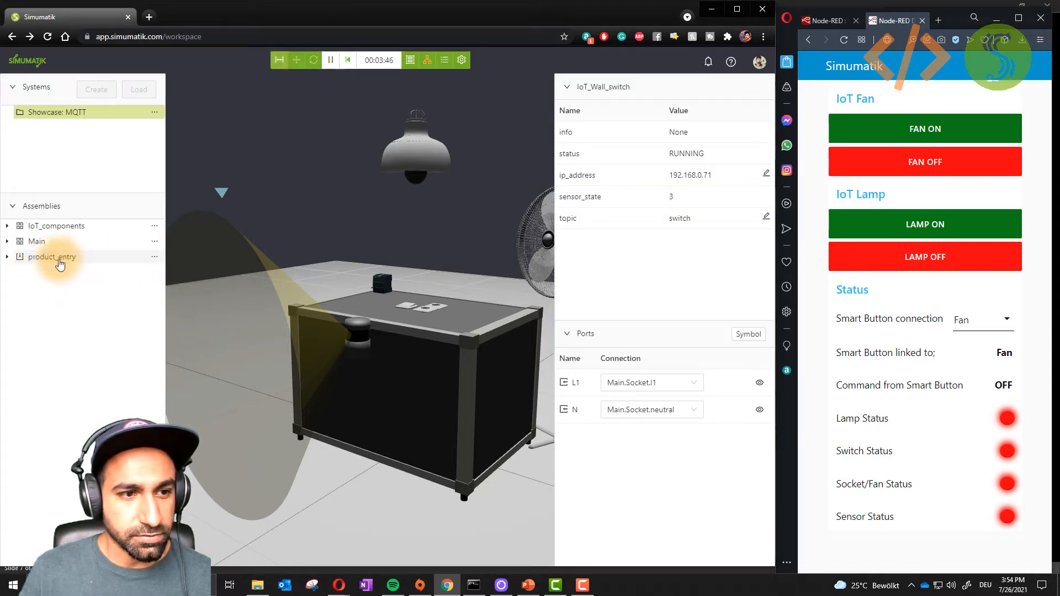
mouse_move(53, 280)
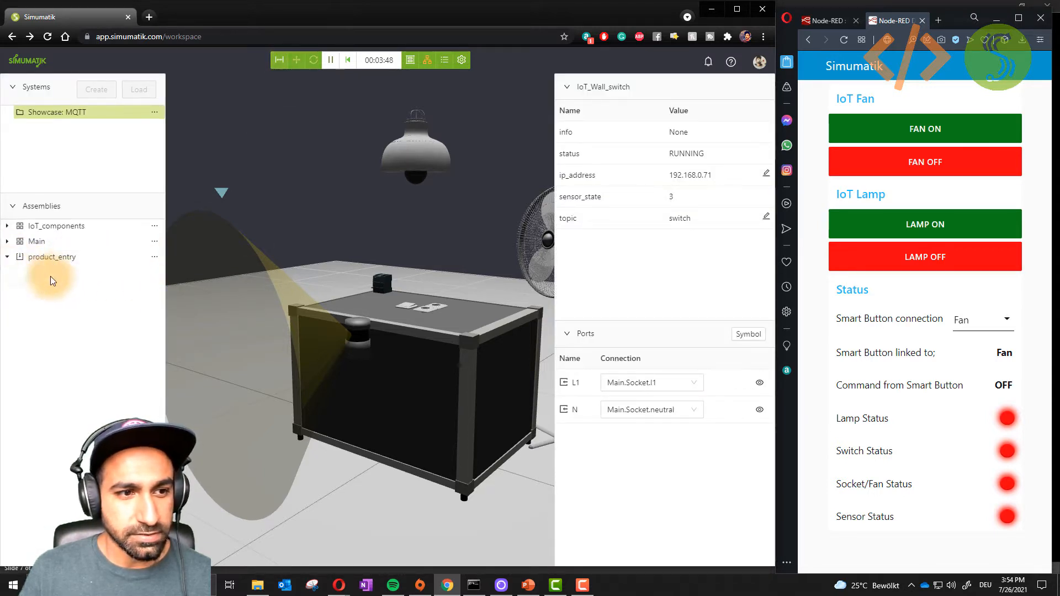
Drop a green ball product from product_entry, turning the Sensor Status green
click(155, 256)
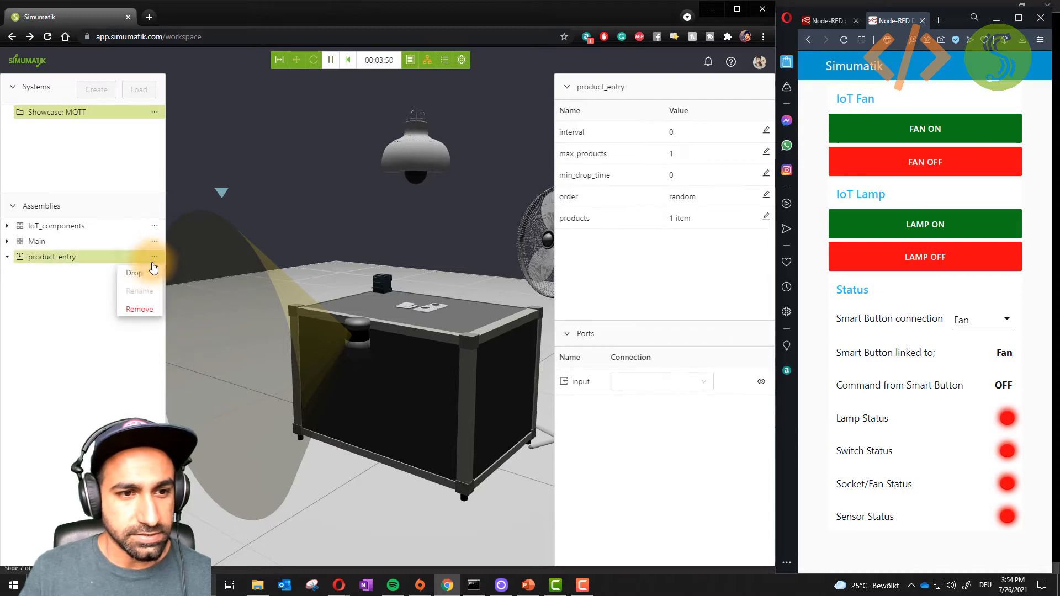
click(134, 273)
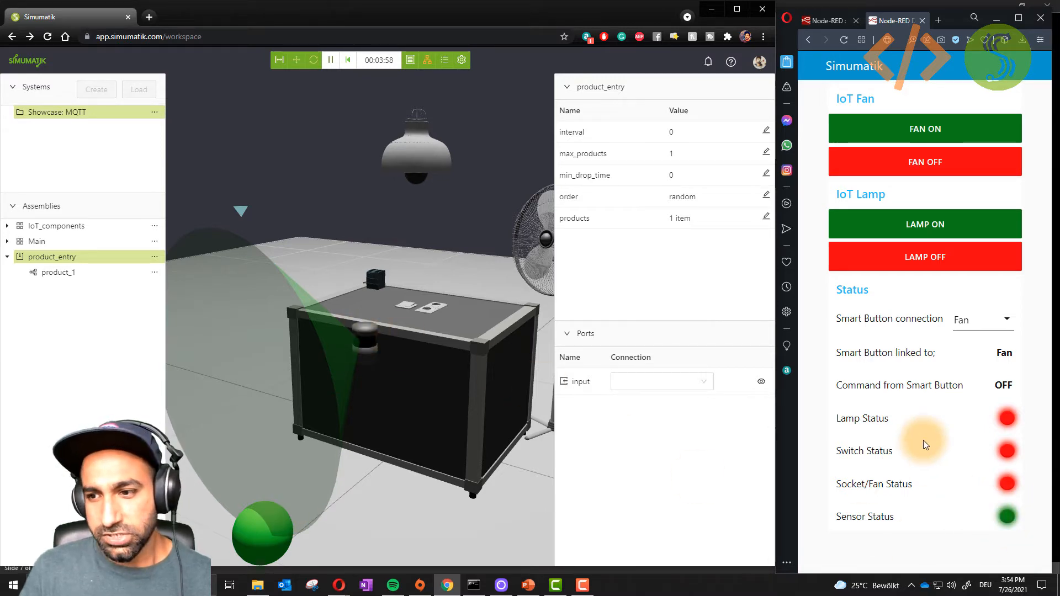
mouse_move(905, 404)
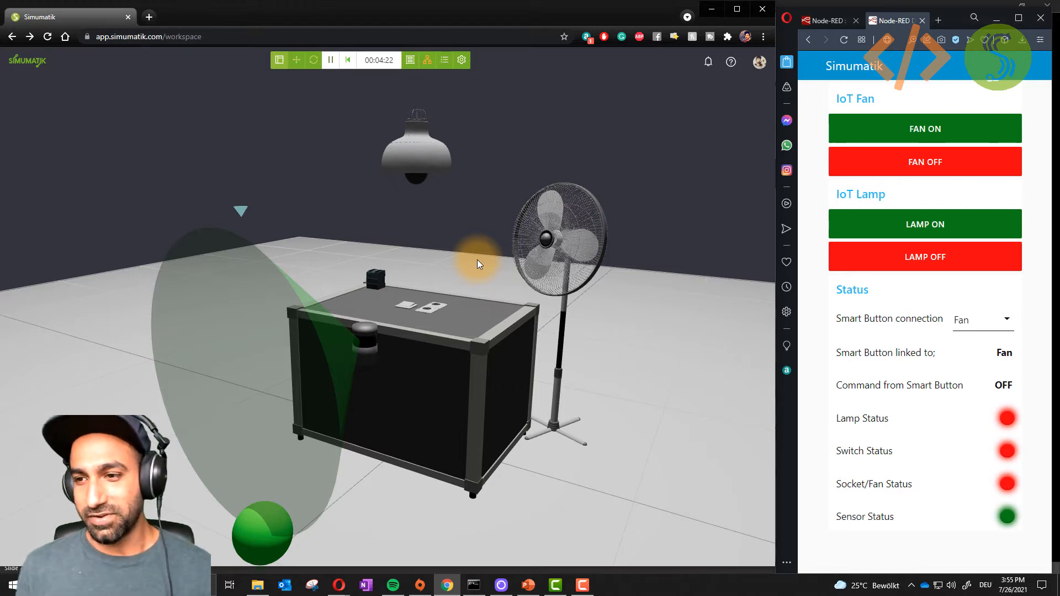
mouse_move(940, 345)
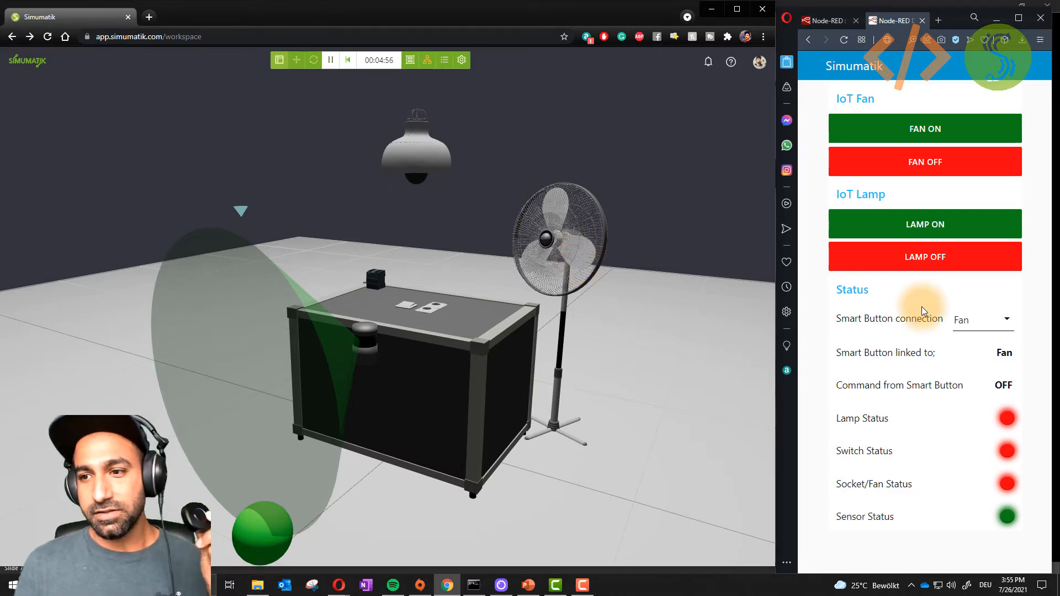
Link the dashboard's Smart Button connection to Lamp instead of the fan
click(1007, 320)
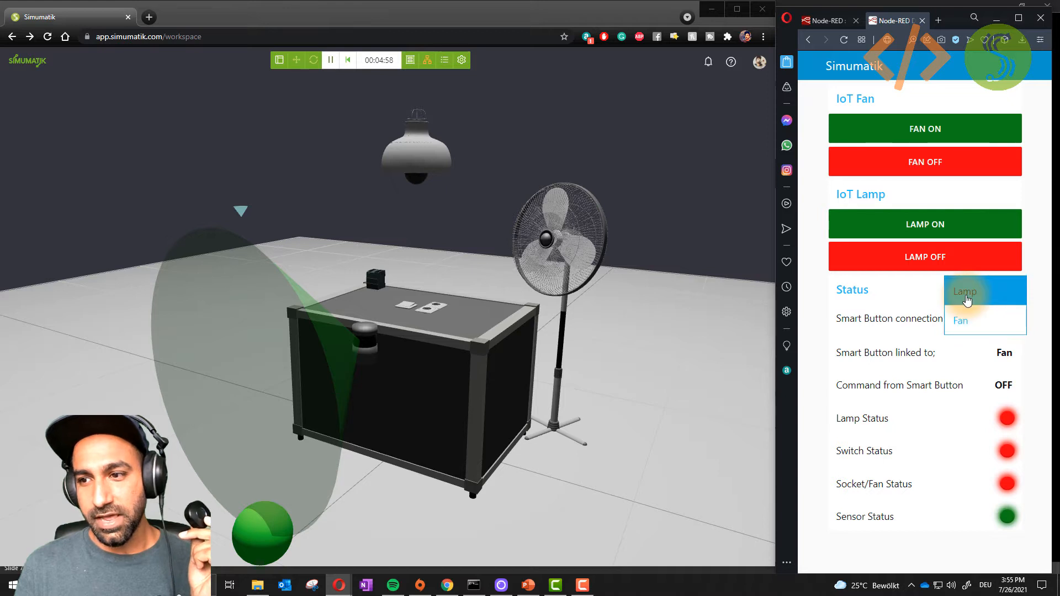
click(966, 292)
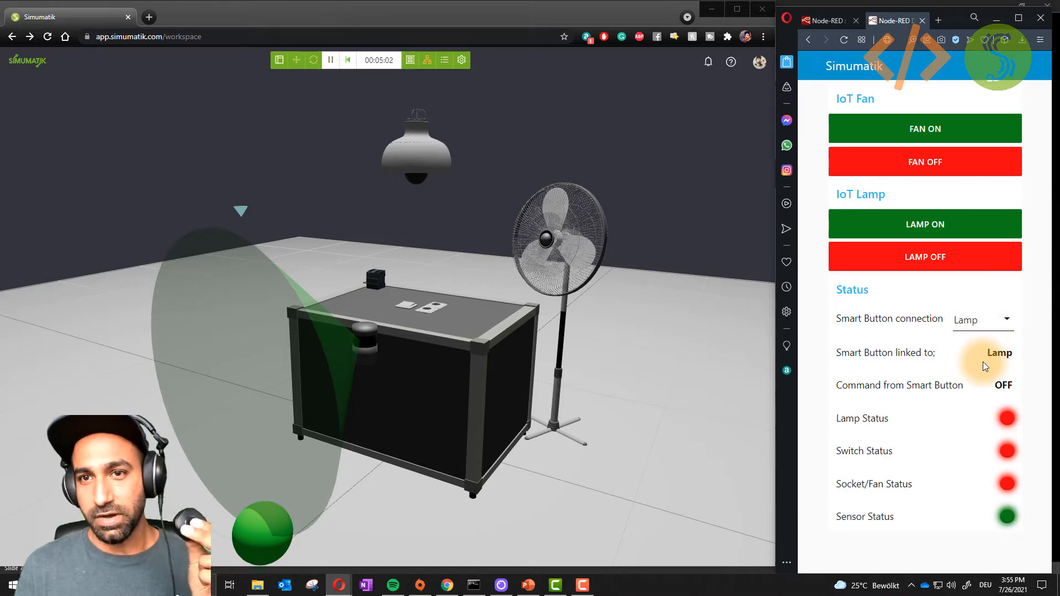
mouse_move(950, 372)
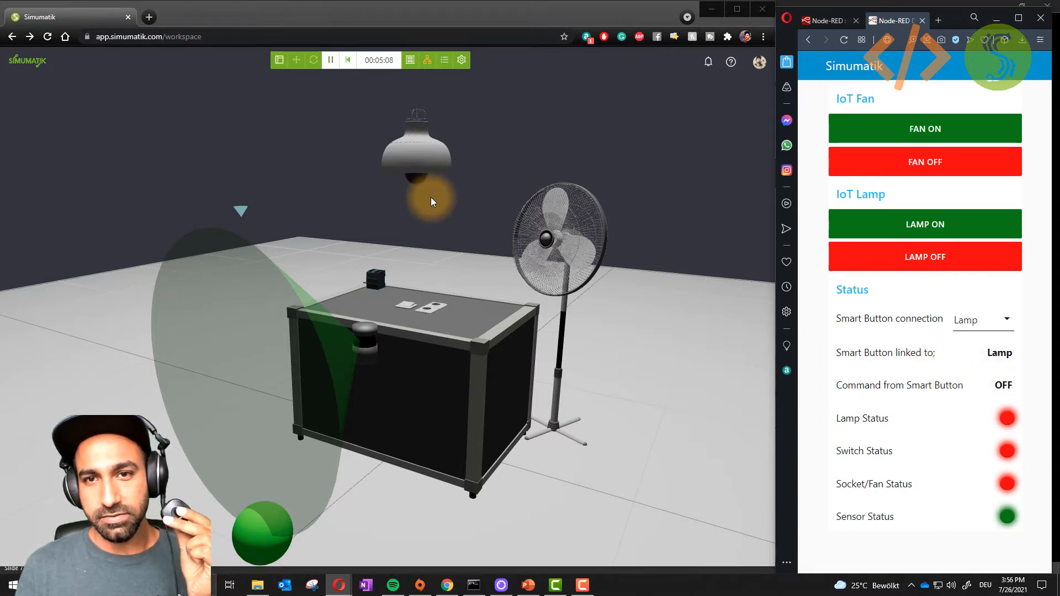
mouse_move(430, 208)
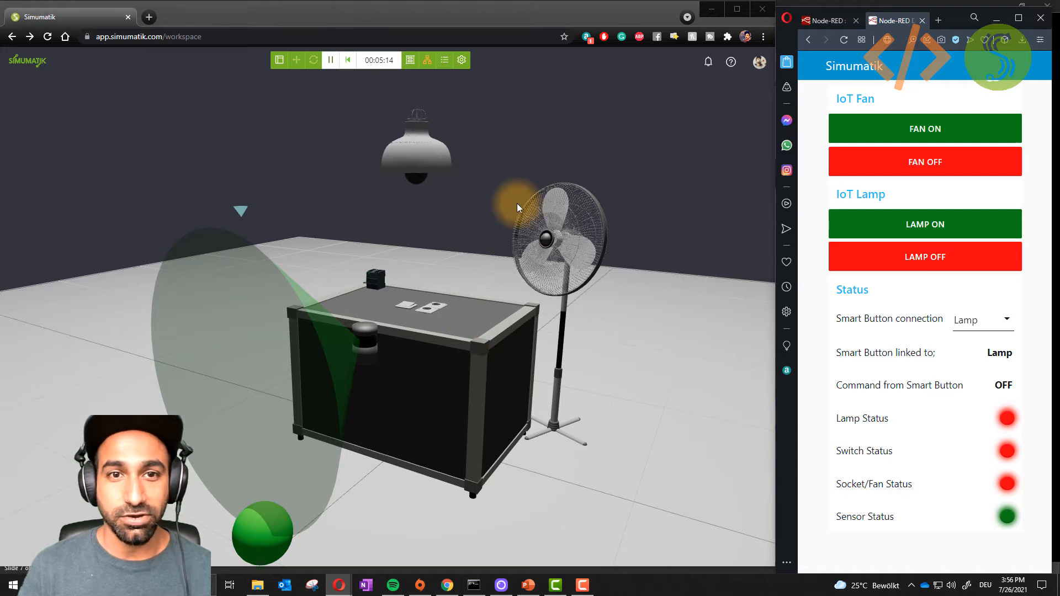
mouse_move(279, 60)
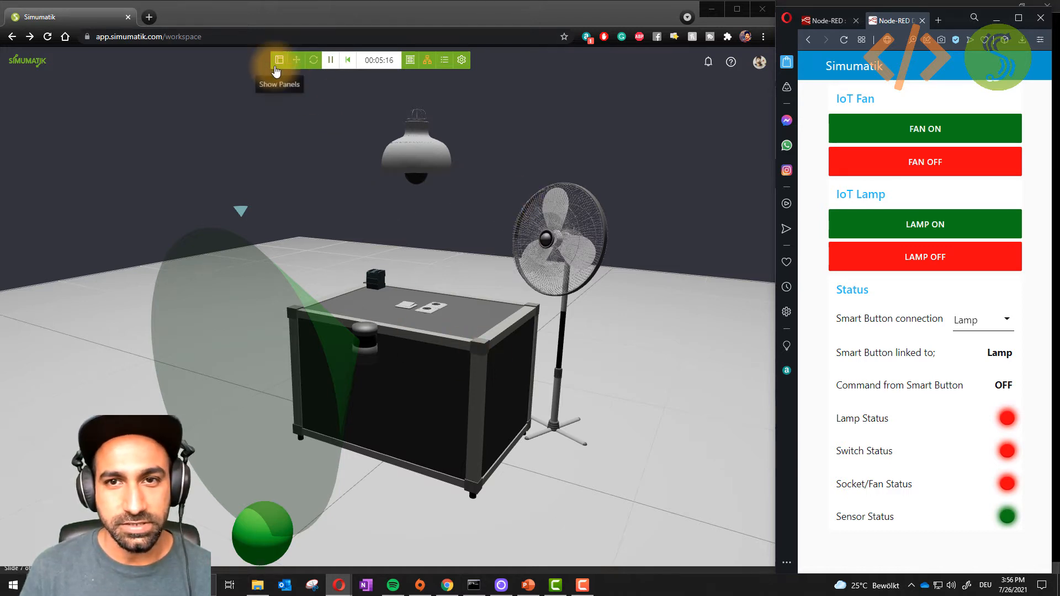
mouse_move(348, 59)
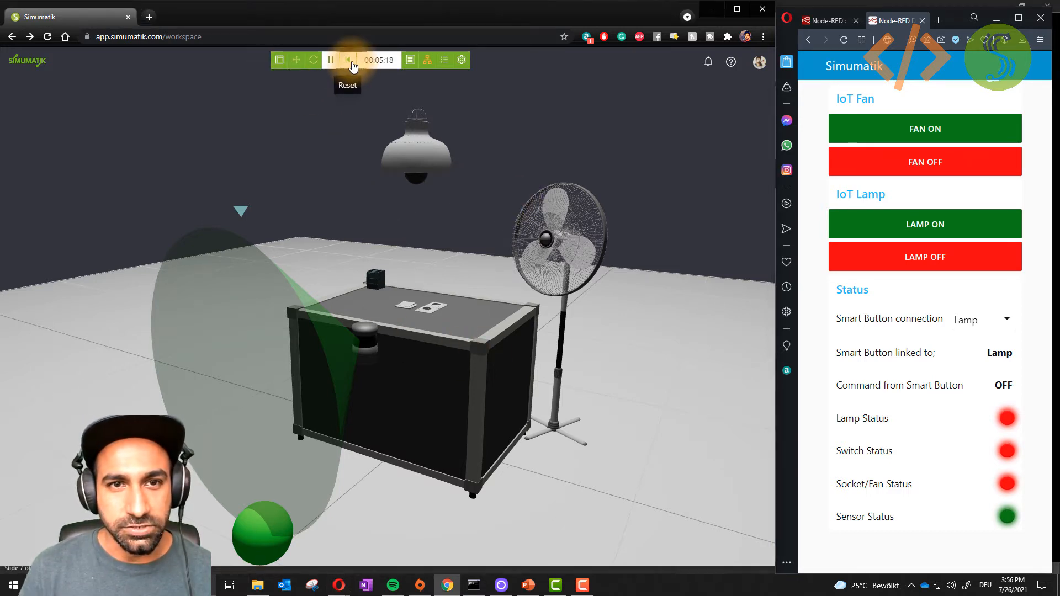
Reset the emulation and expand Main and IoT_components to select IoT_Lamp
click(347, 59)
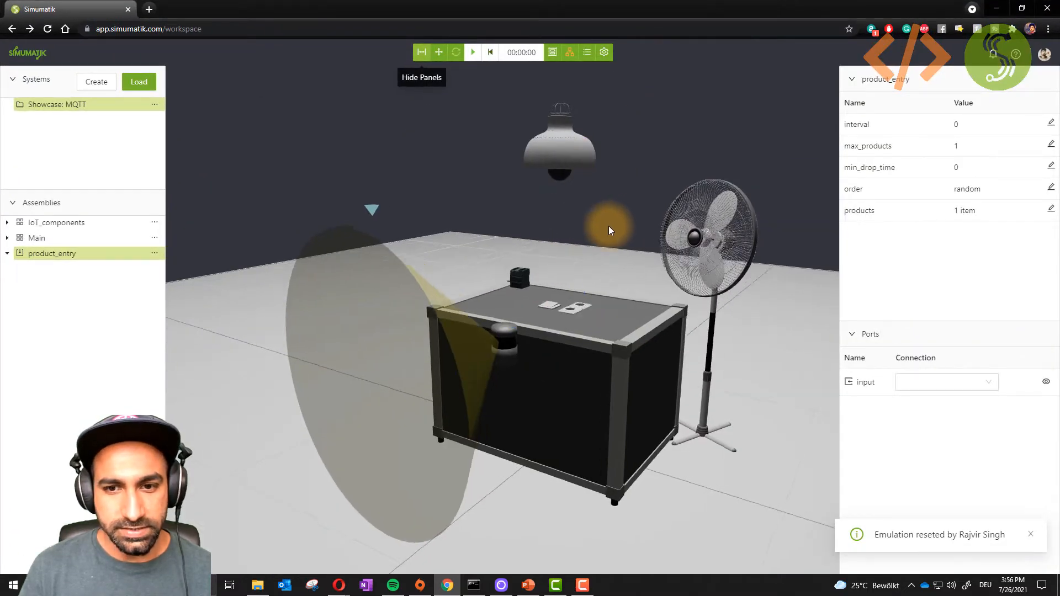
click(7, 237)
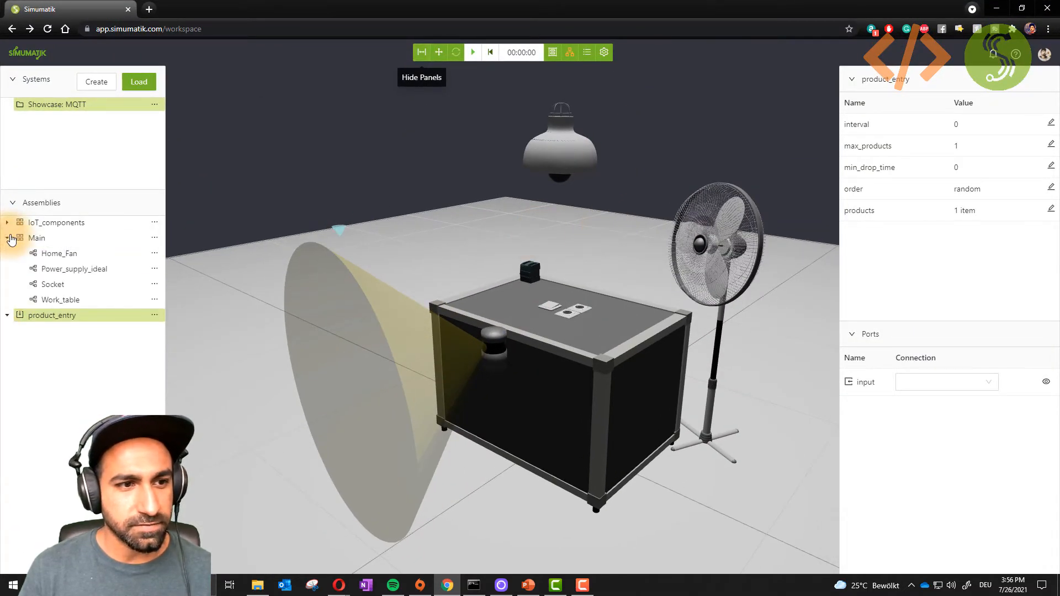
click(7, 222)
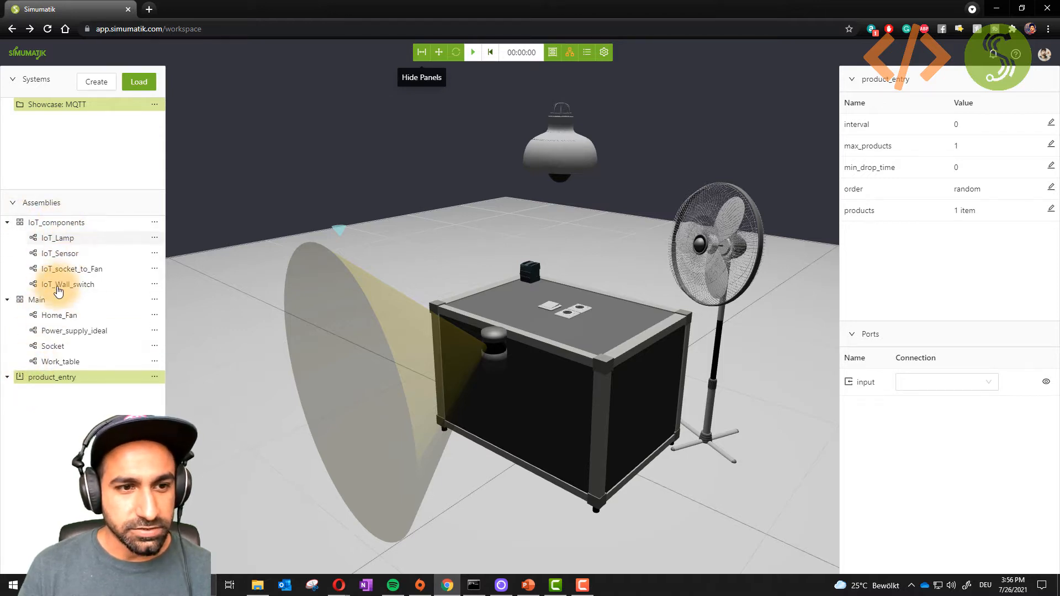
click(57, 238)
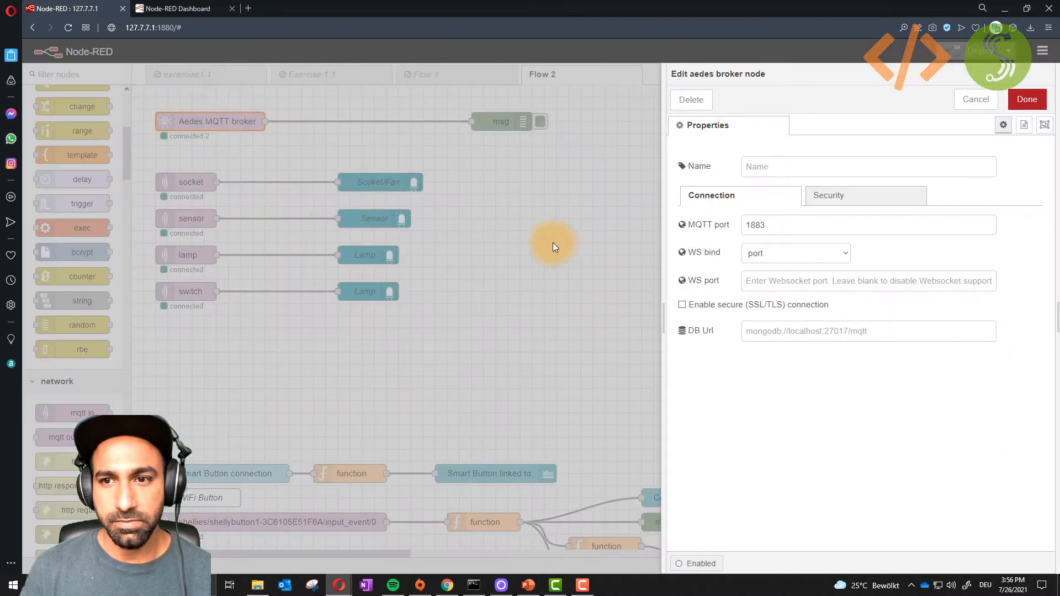
mouse_move(736, 263)
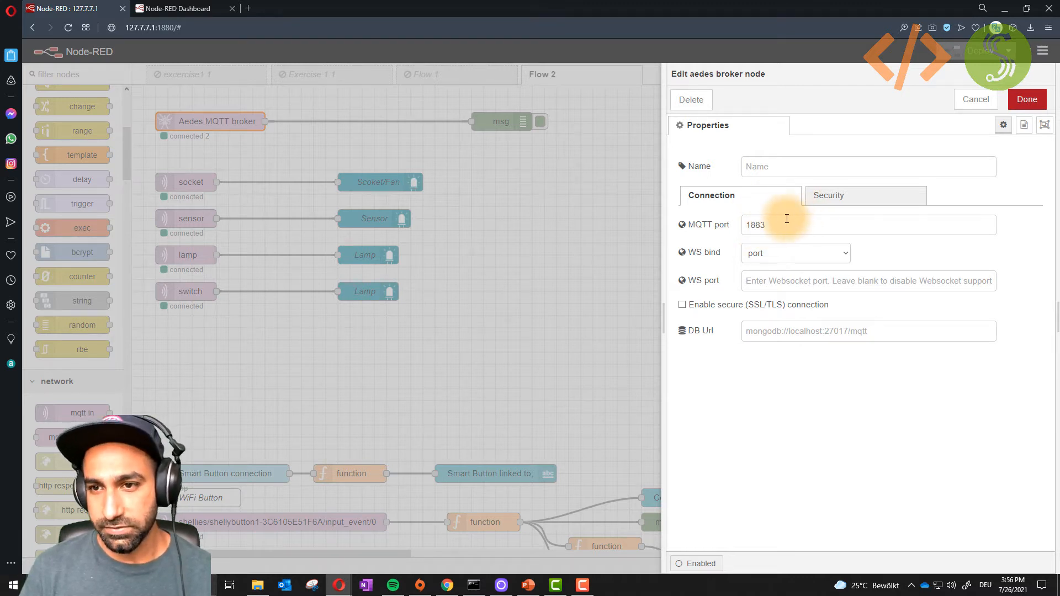
View the Aedes broker's Security settings, then return to Connection with port 1883
click(830, 196)
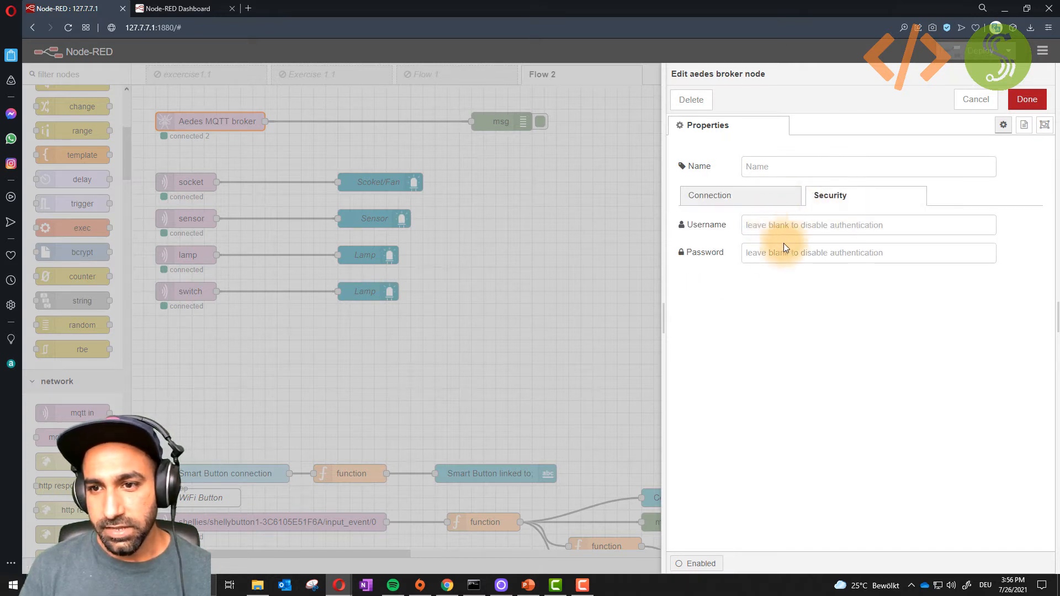
click(710, 195)
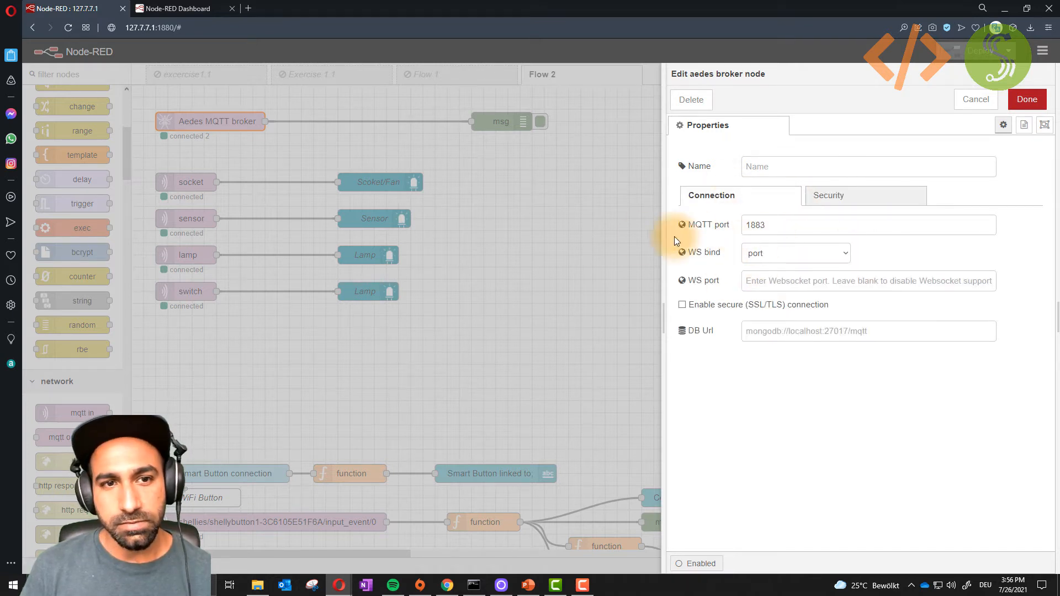
mouse_move(758, 217)
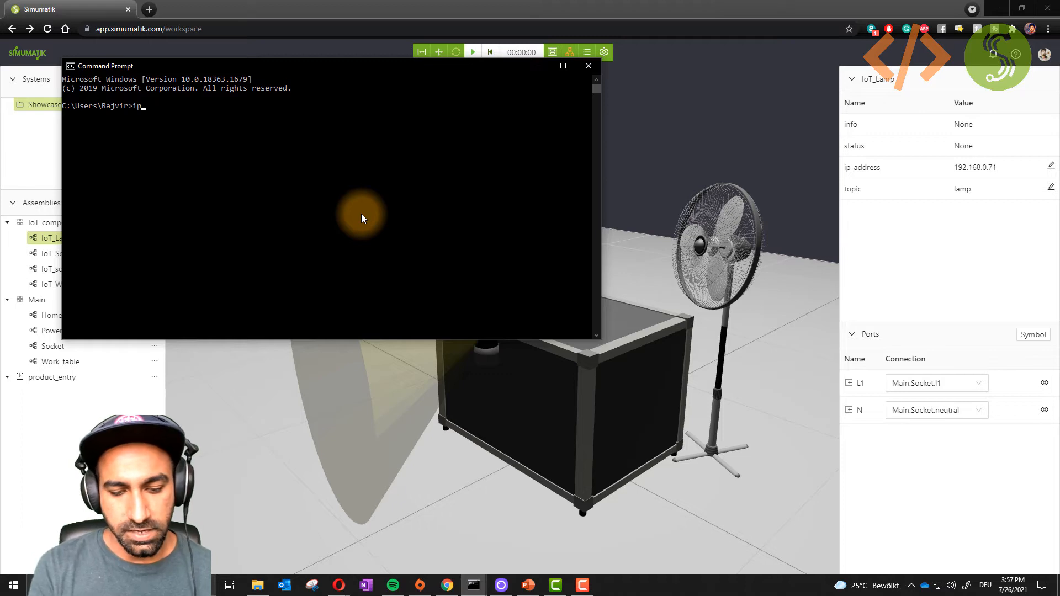
Run ipconfig in Command Prompt to query the machine's network configuration
text(confi)
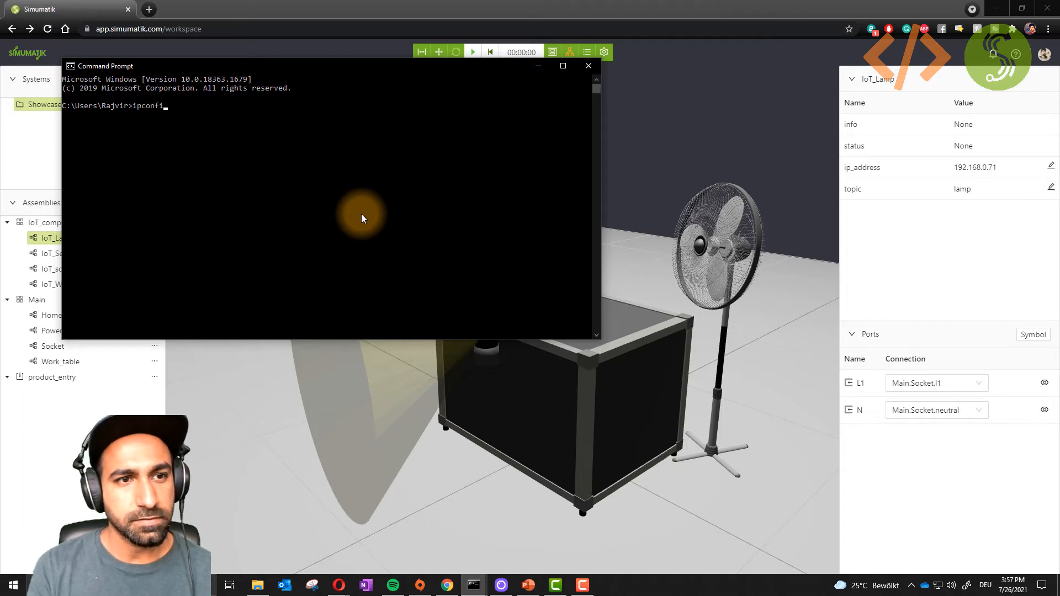
key(Return)
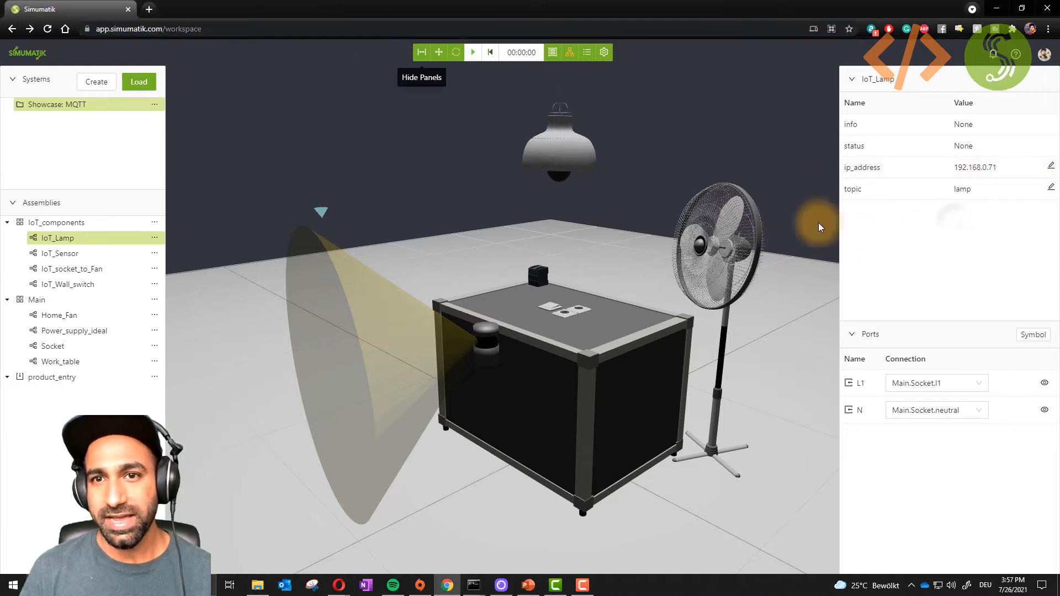
mouse_move(570, 51)
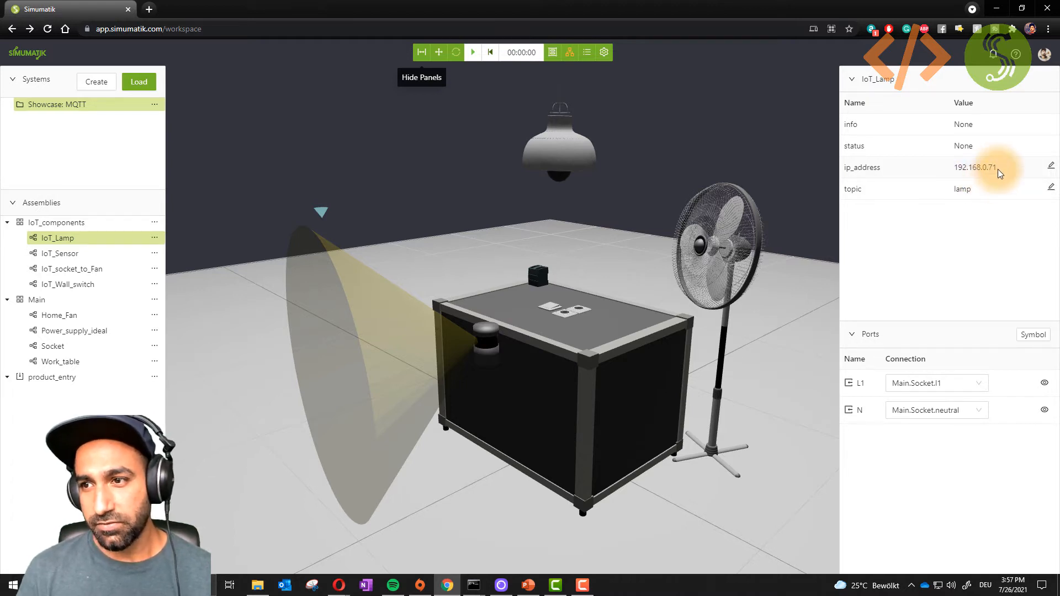
mouse_move(89, 294)
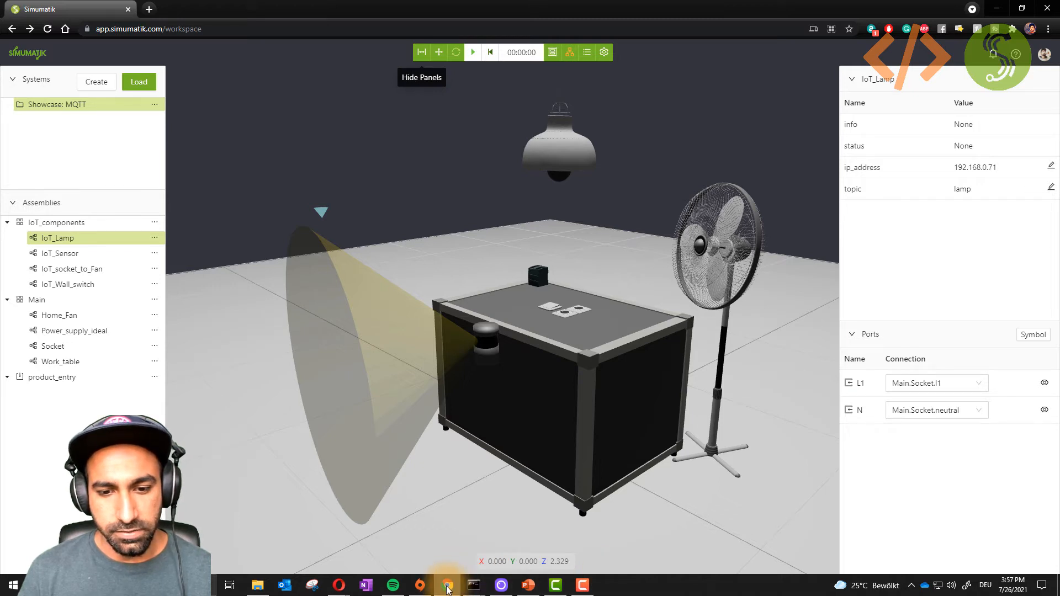
mouse_move(339, 586)
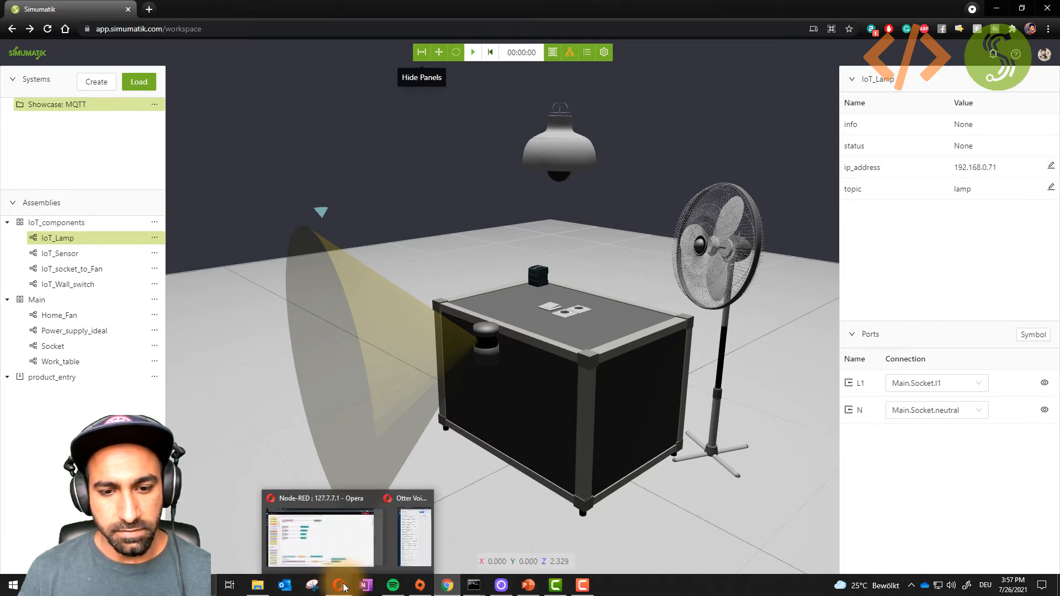
Inspect a lamp button node's settings in the Node-RED dashboard flow
click(321, 538)
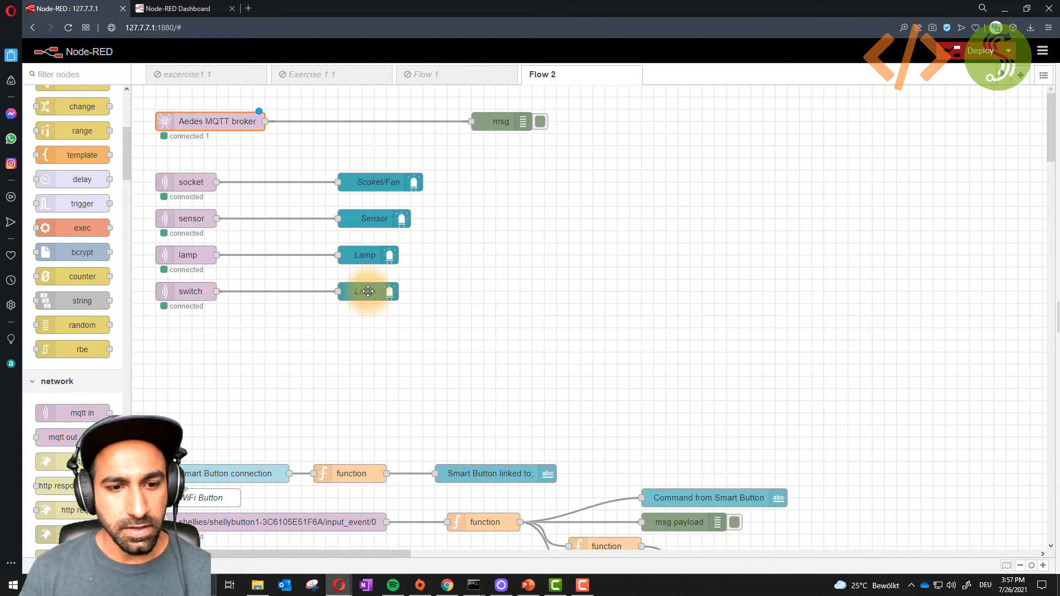
scroll(down, 3)
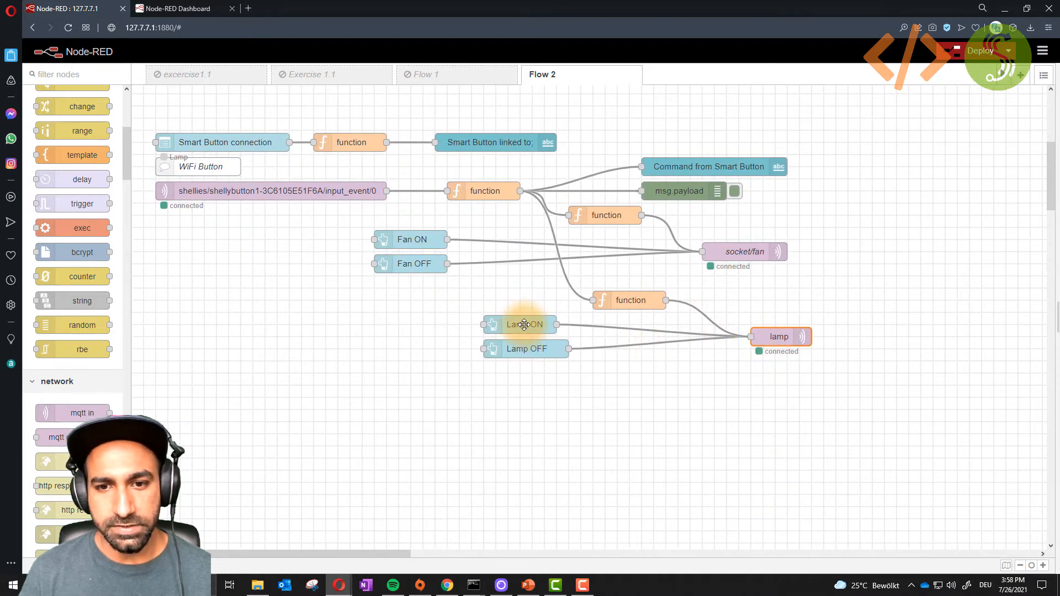
double_click(524, 324)
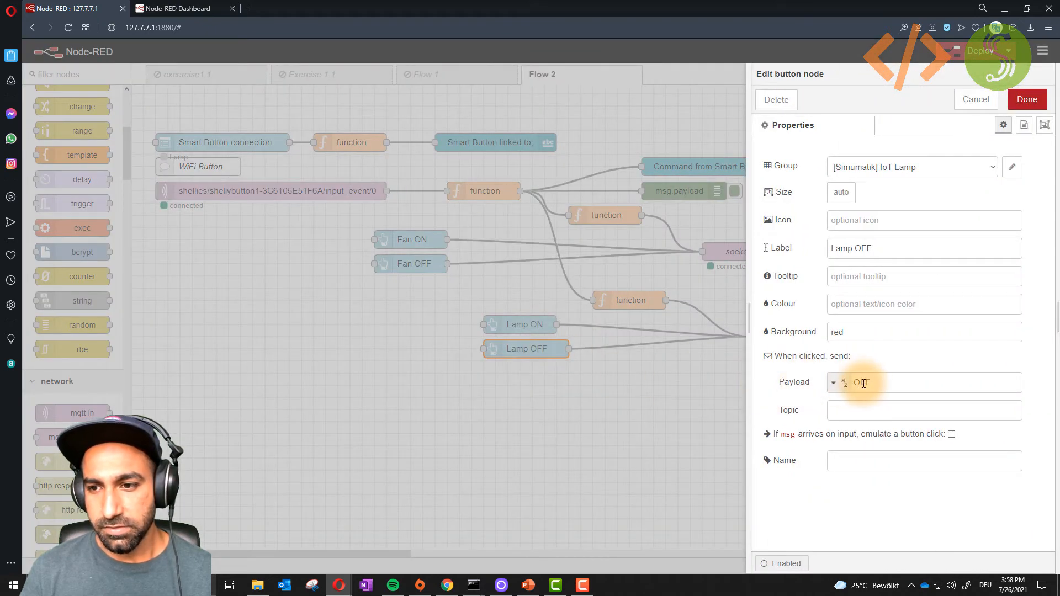
click(1026, 100)
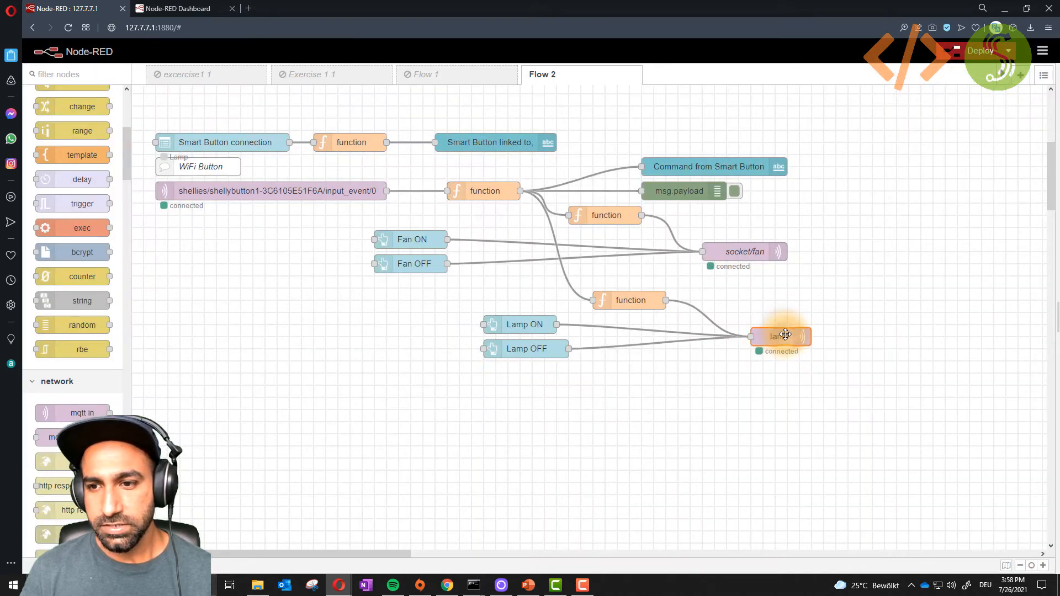
Inspect the lamp MQTT output node, server 192.168.0.71:1883 topic lamp, without changes
double_click(781, 336)
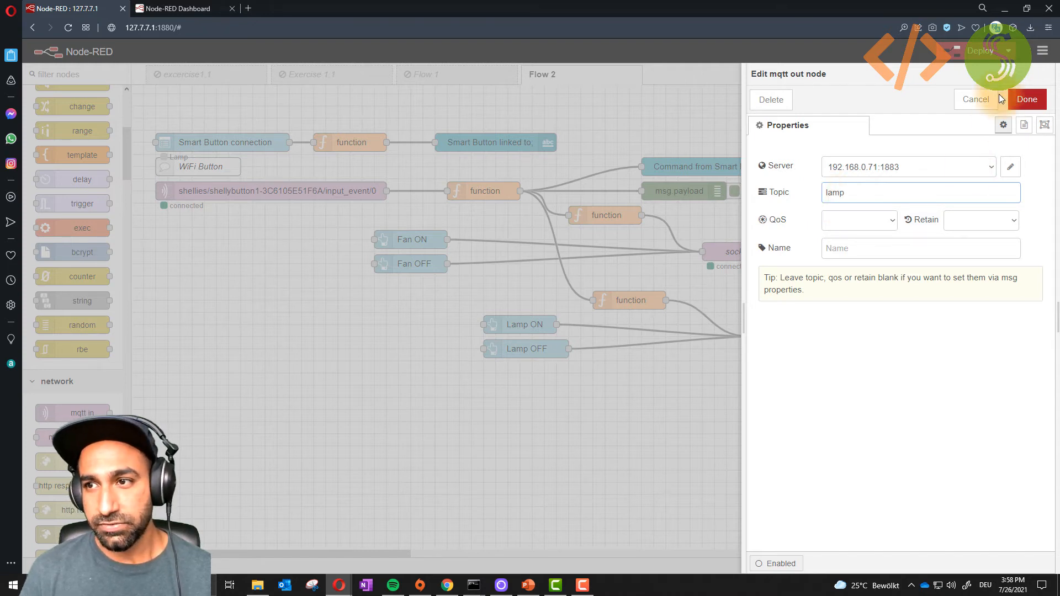
click(1026, 100)
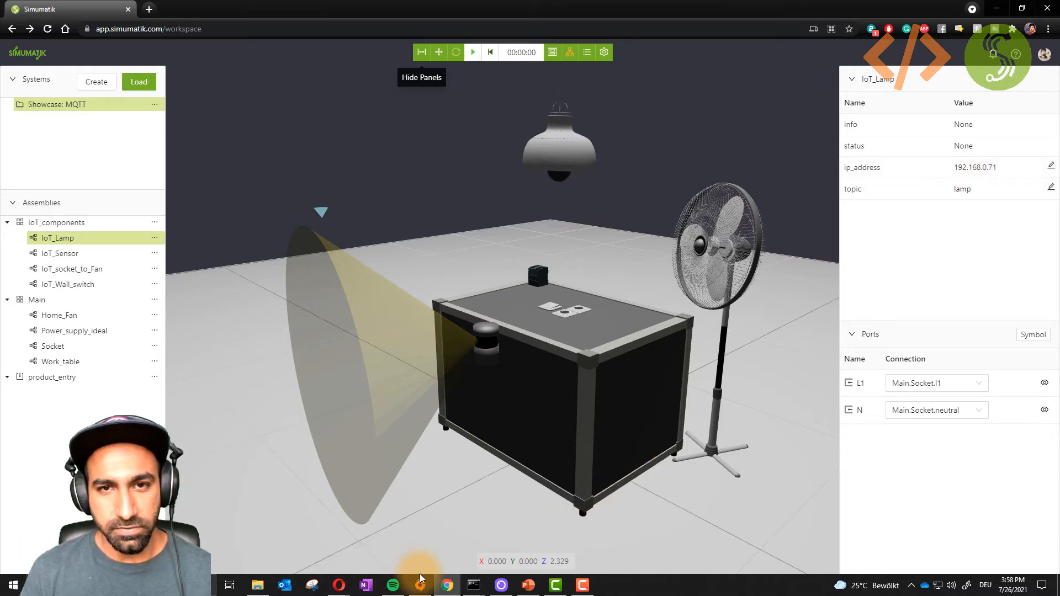
Switch the lamp on/off and fan on from the dashboard; IoT_socket_to_Fan reports RUNNING
click(471, 51)
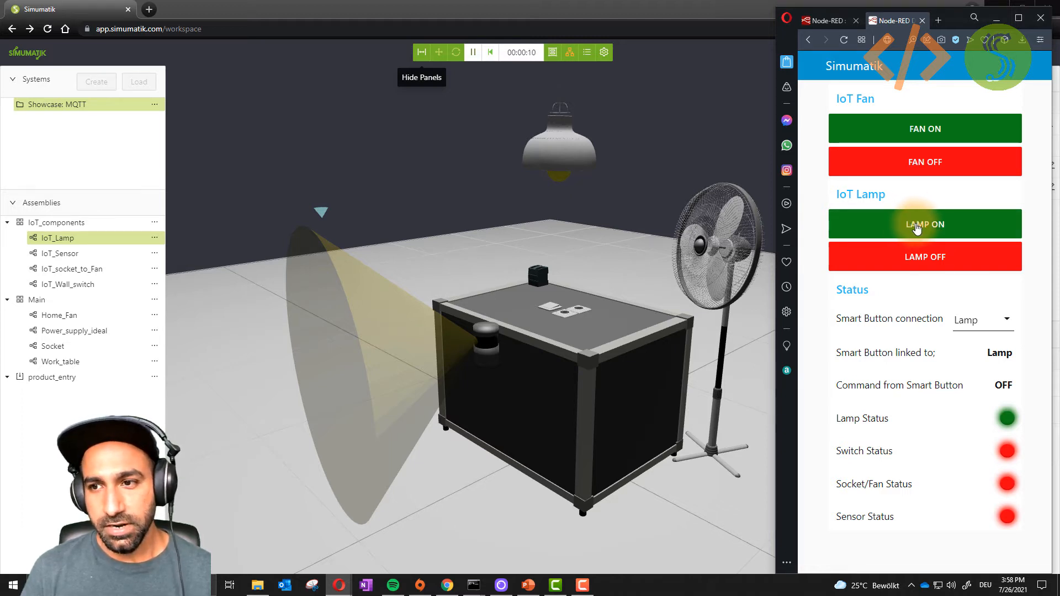
click(923, 224)
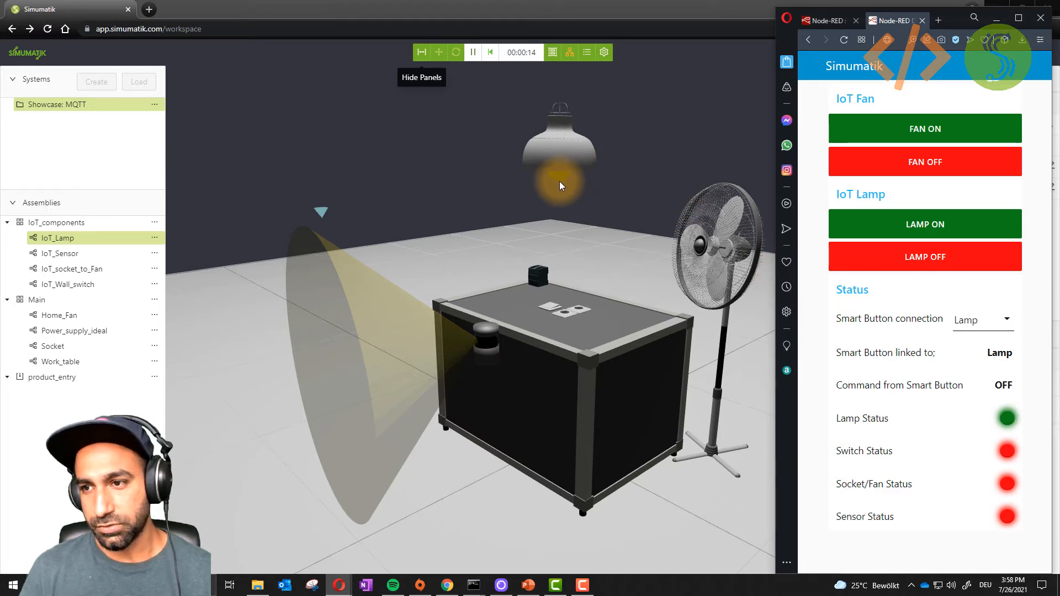
click(924, 256)
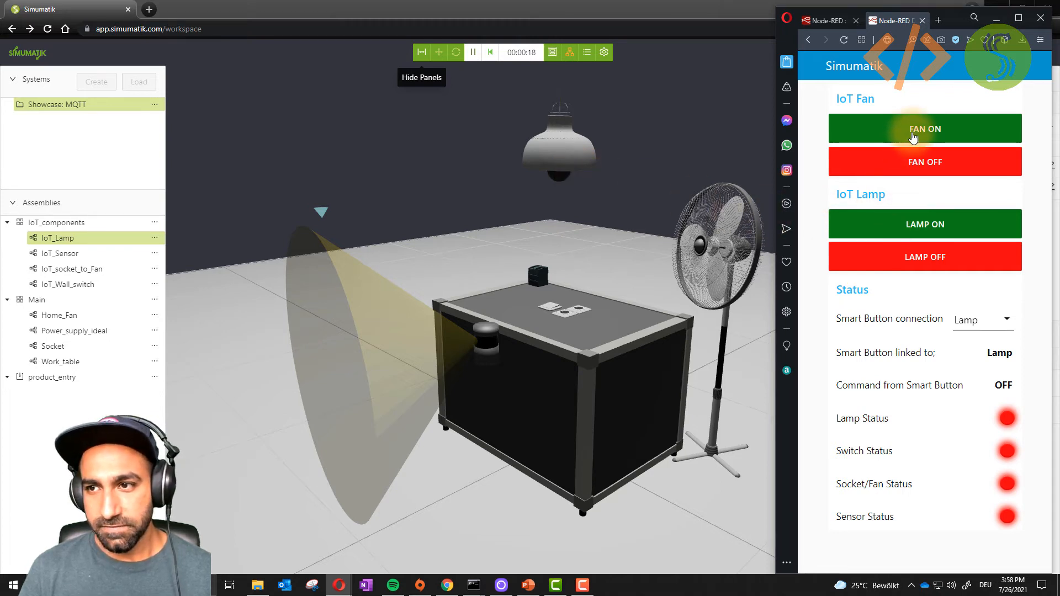
click(925, 128)
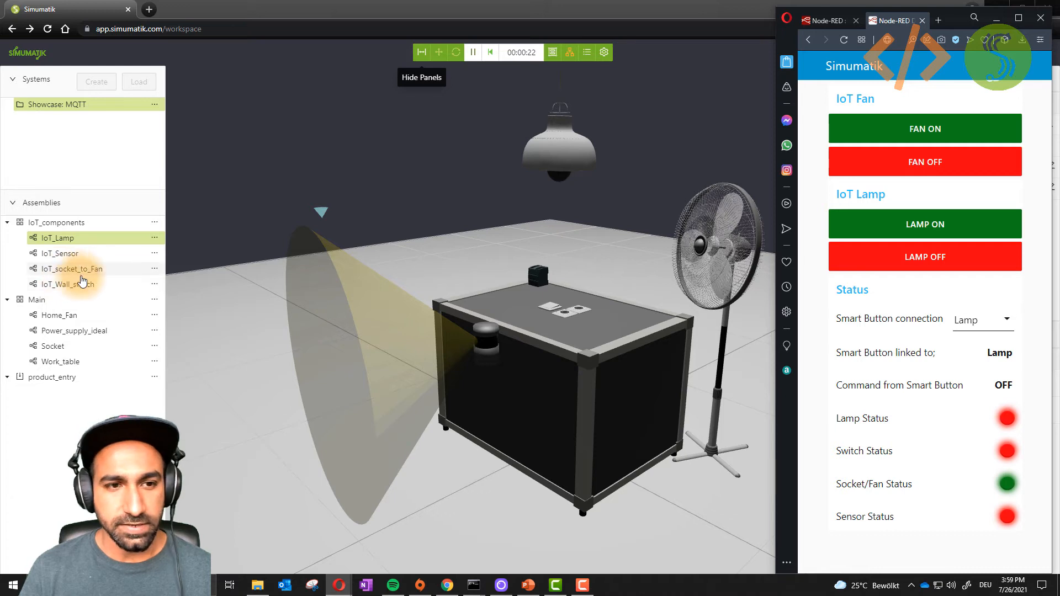
click(71, 268)
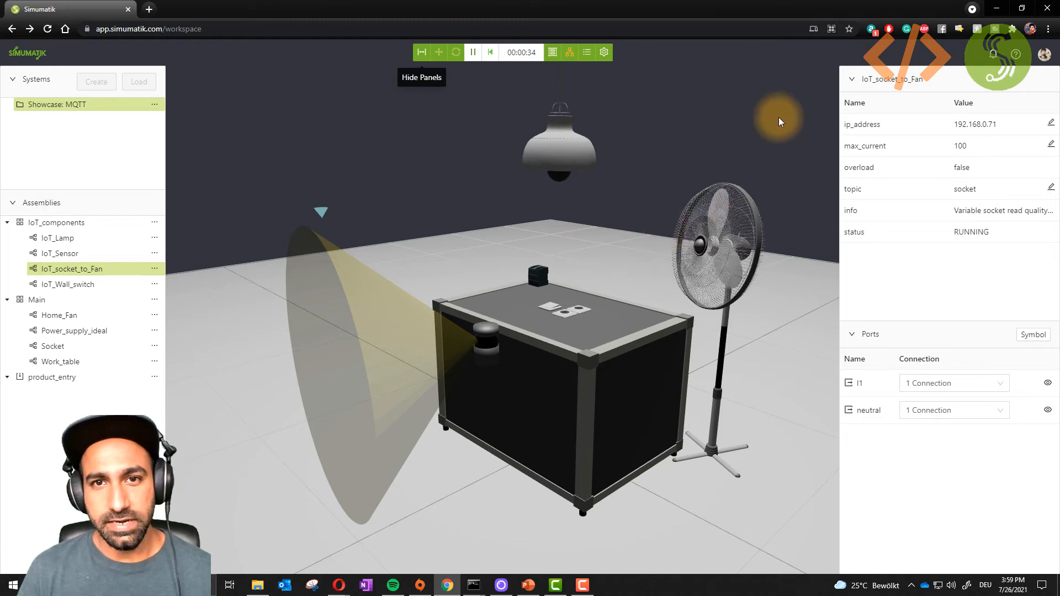
mouse_move(490, 52)
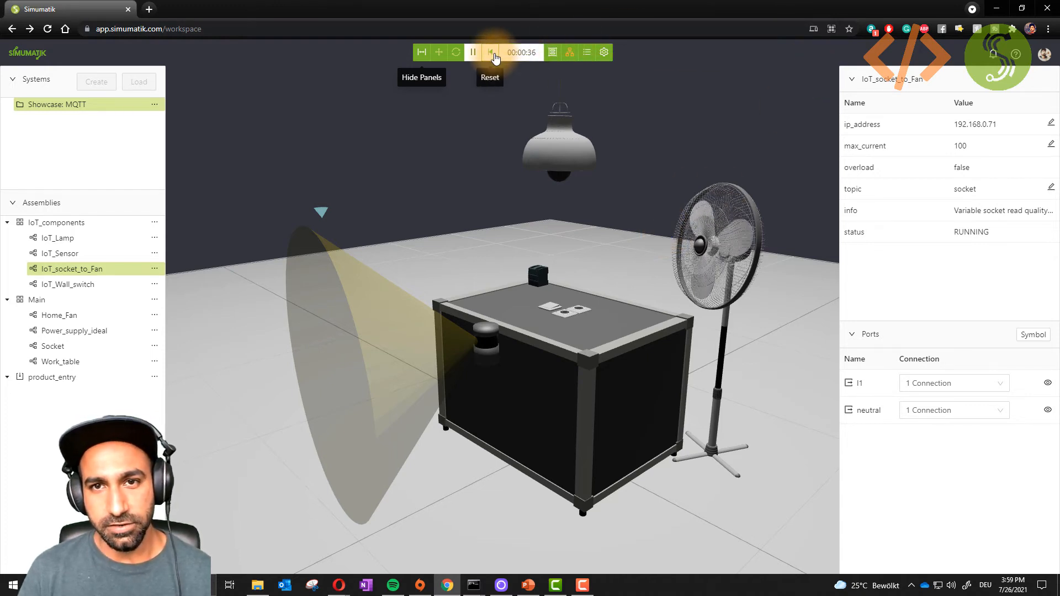
Reset the emulation and view the IoT_Lamp component's Info page with its assets
click(489, 52)
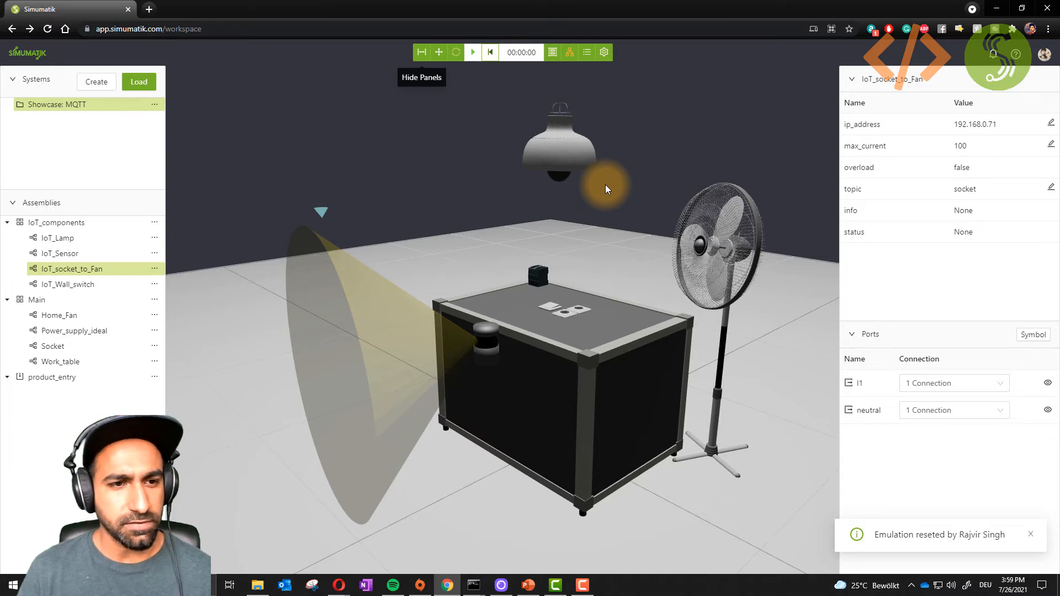
click(56, 238)
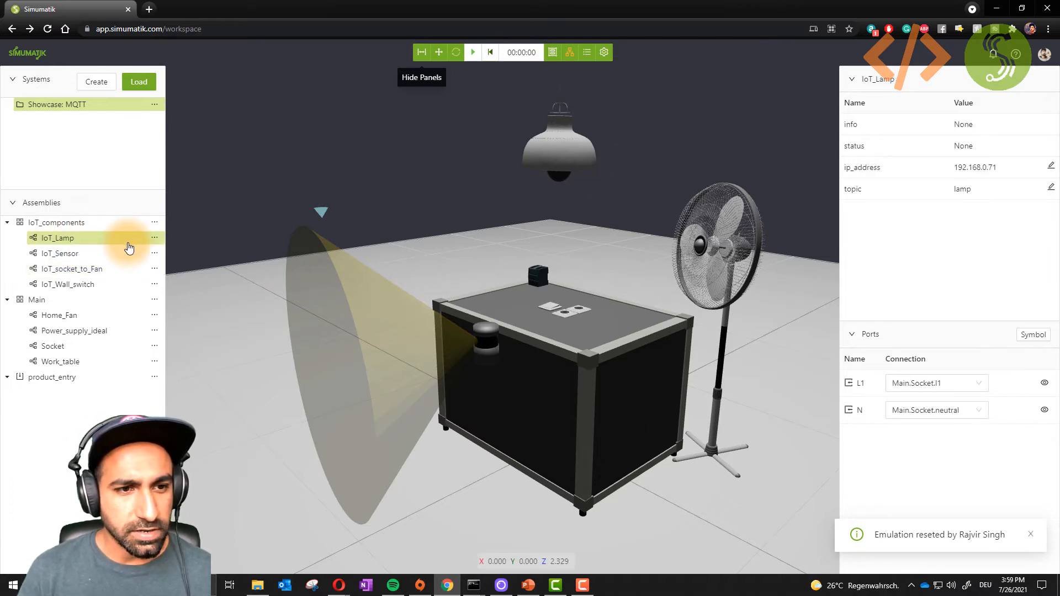
click(155, 238)
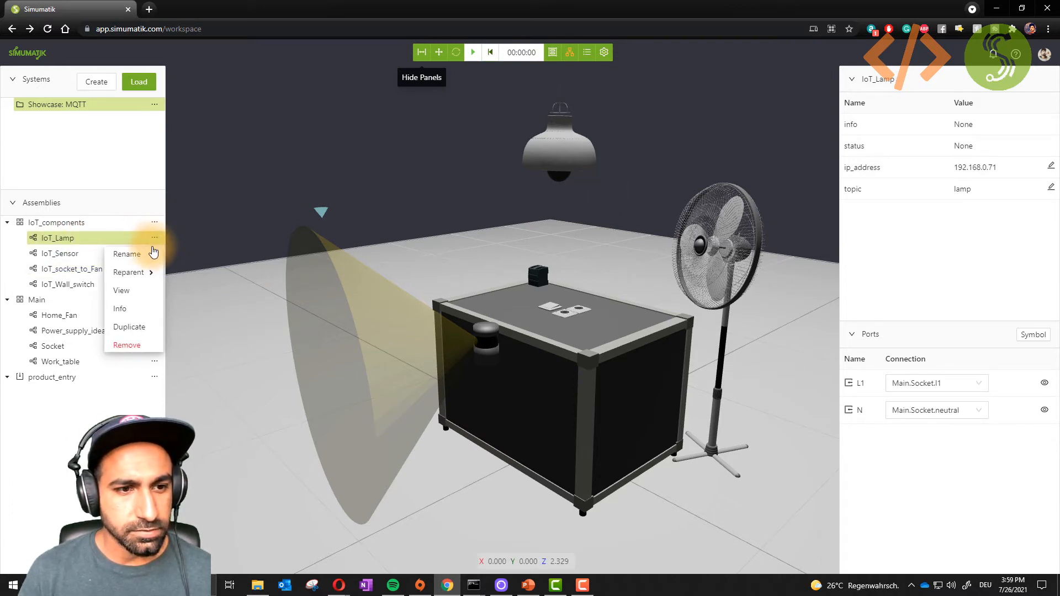
click(119, 308)
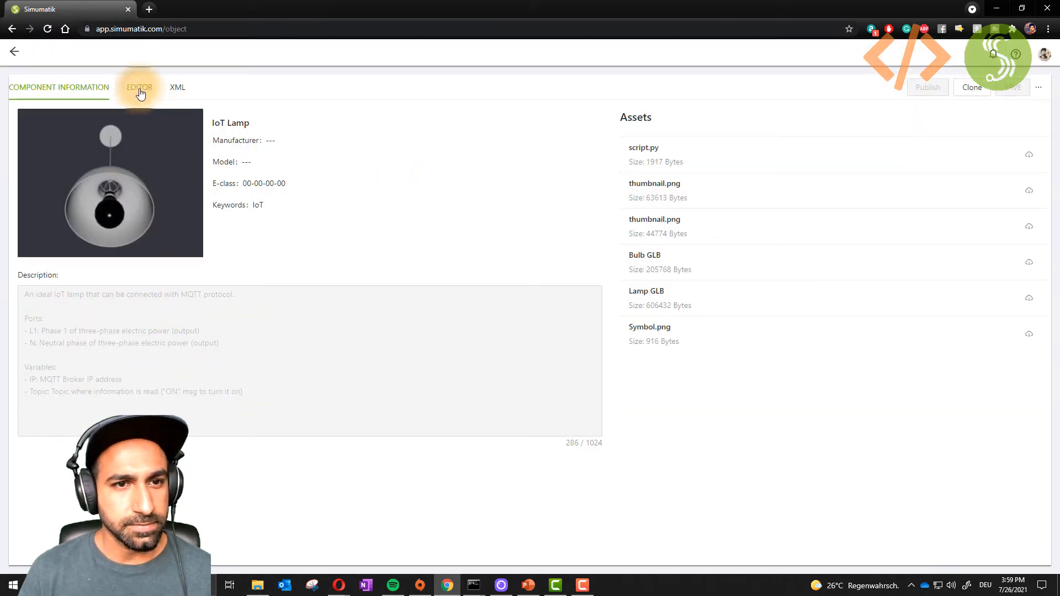
Inspect the lamp's symbol drawing and base_link 3D model in the component editor
click(139, 86)
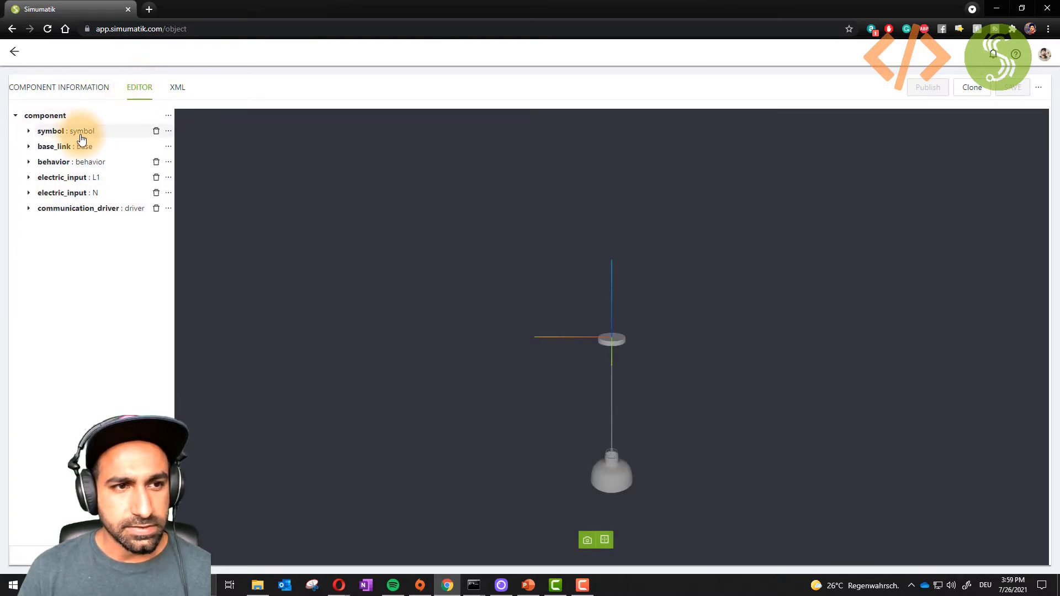
click(58, 146)
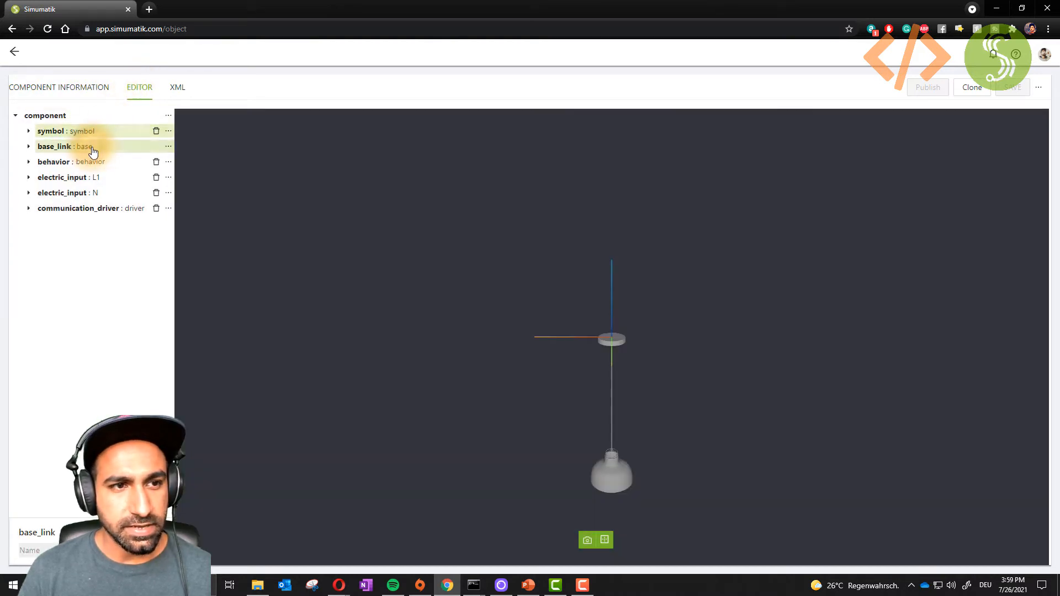
click(51, 130)
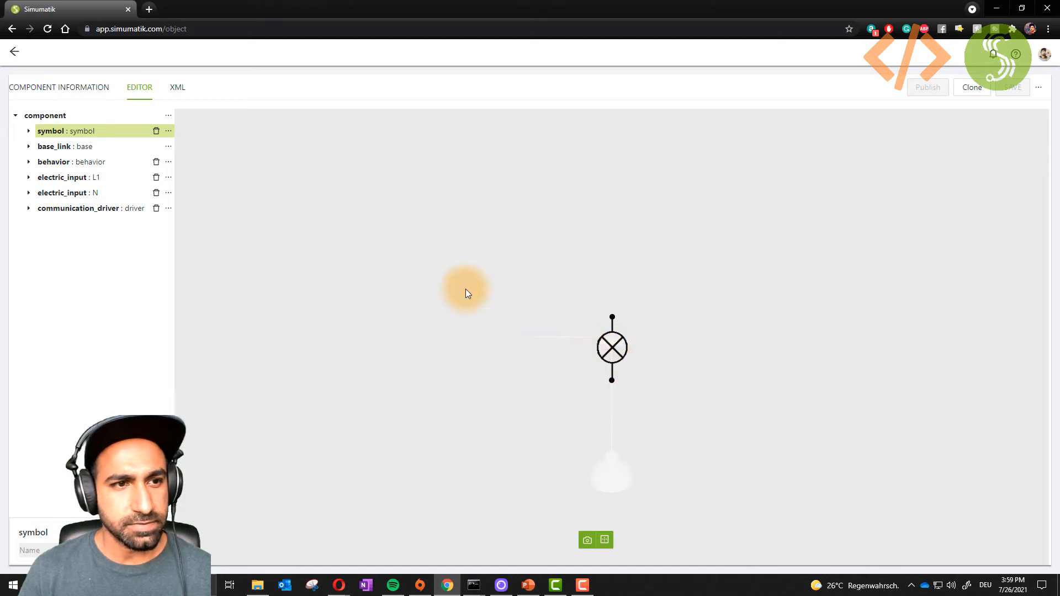
click(65, 146)
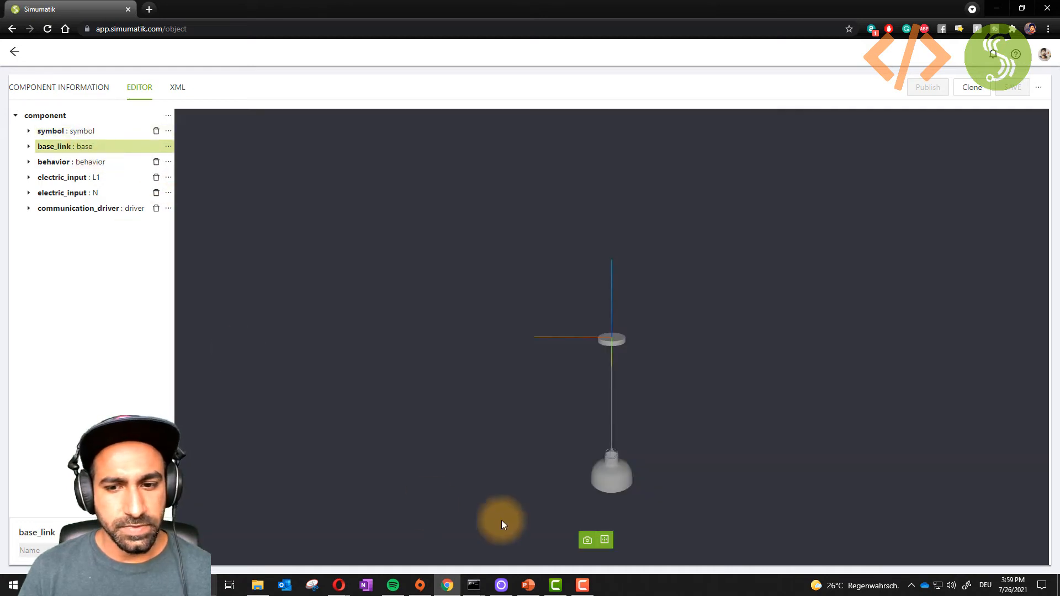
mouse_move(94, 173)
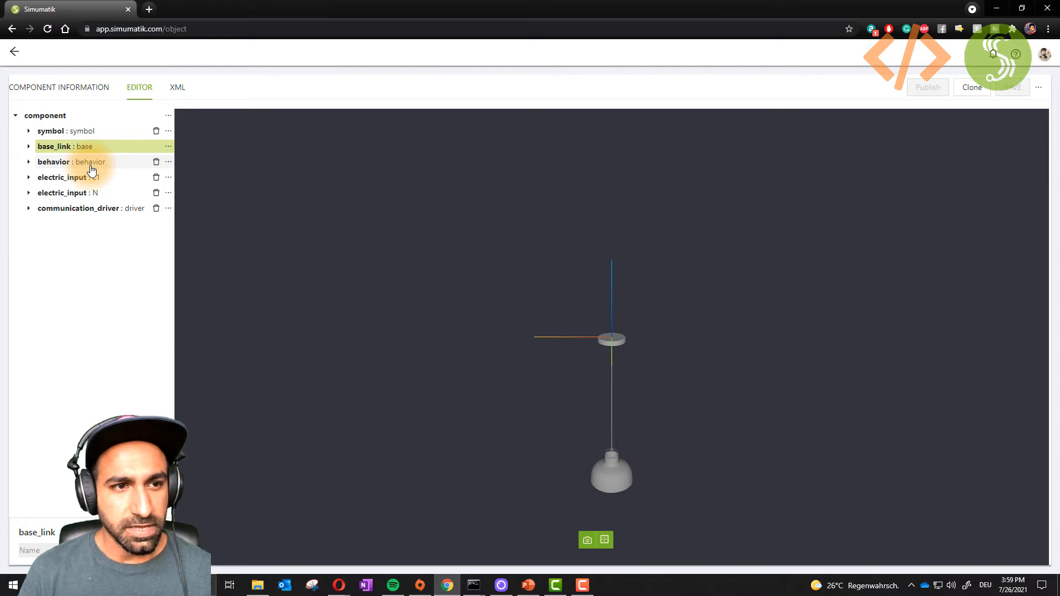
Review the lamp's behavior script with its initialize and input-voltage logic
click(71, 162)
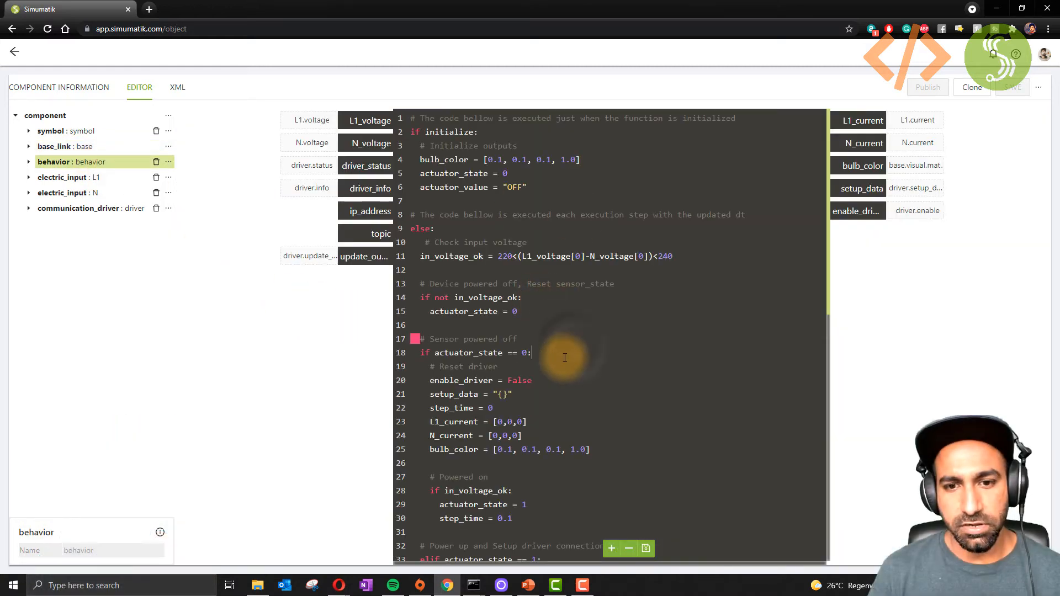
scroll(down, 3)
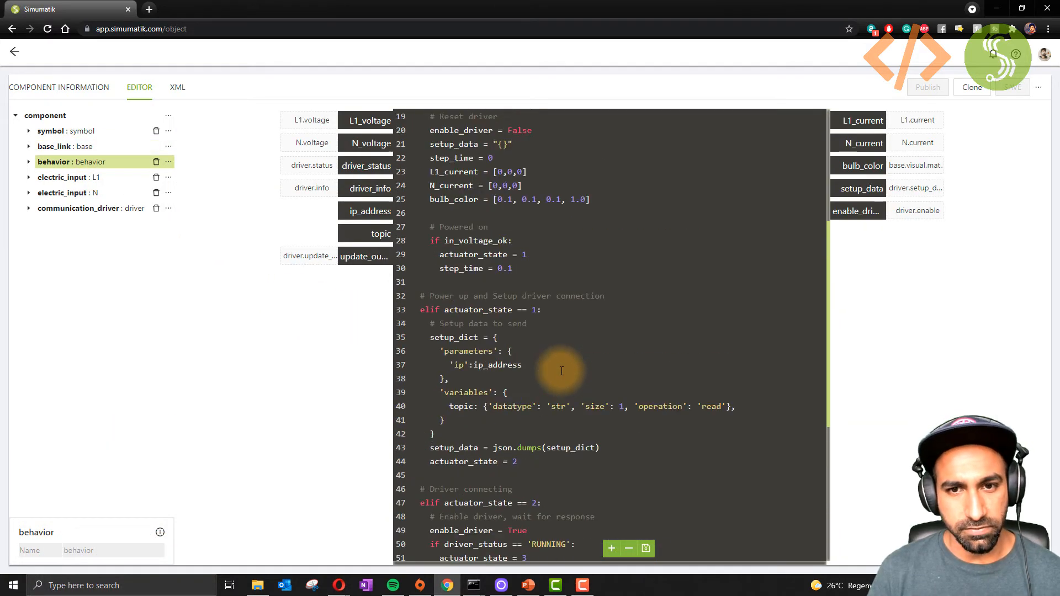
scroll(up, 3)
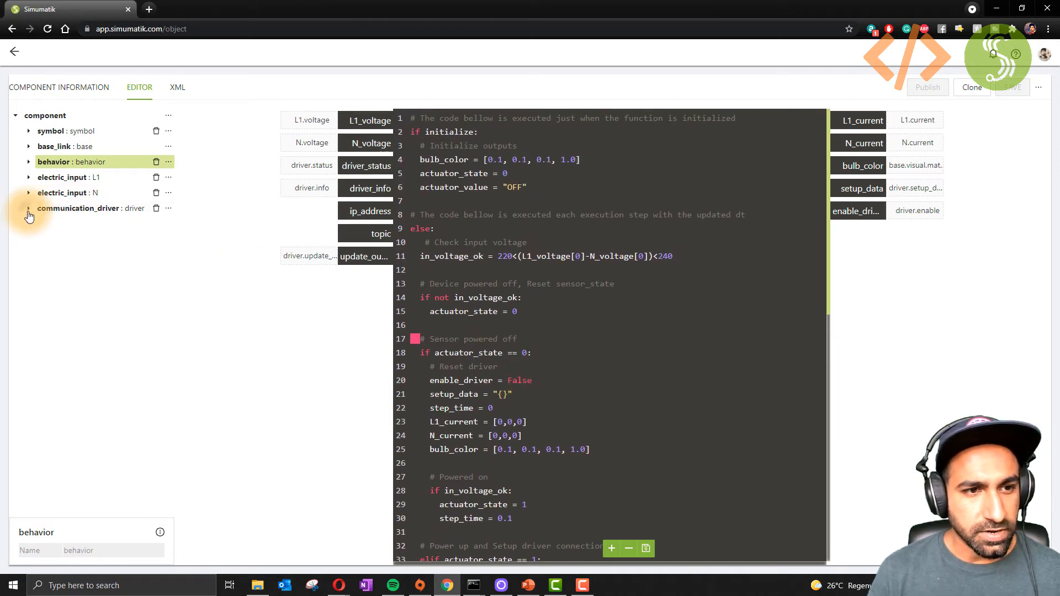
Review available communication driver types and leave the lamp's driver as mqtt_client
click(28, 209)
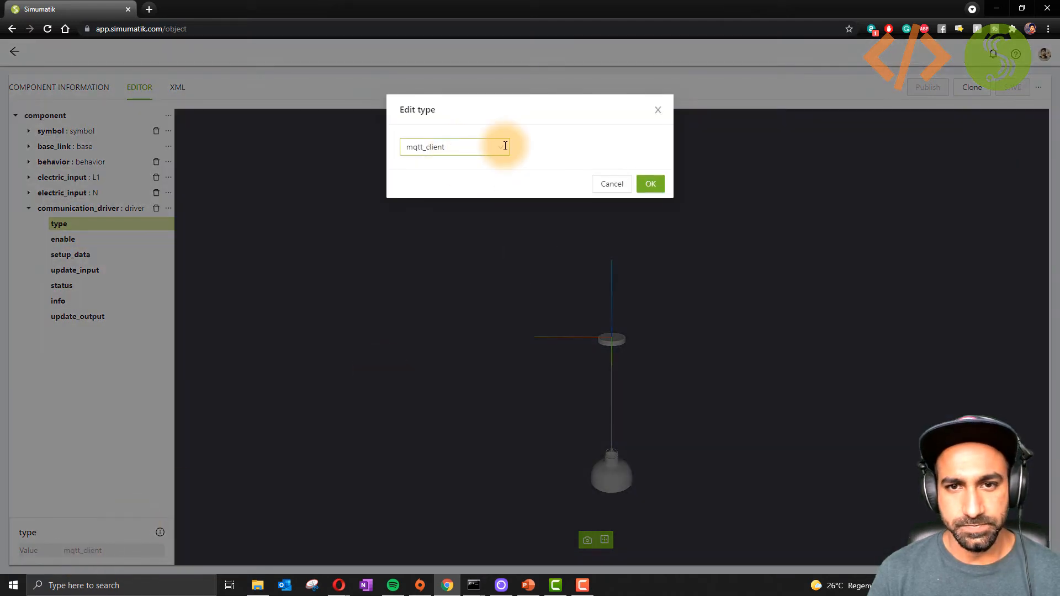
mouse_move(513, 166)
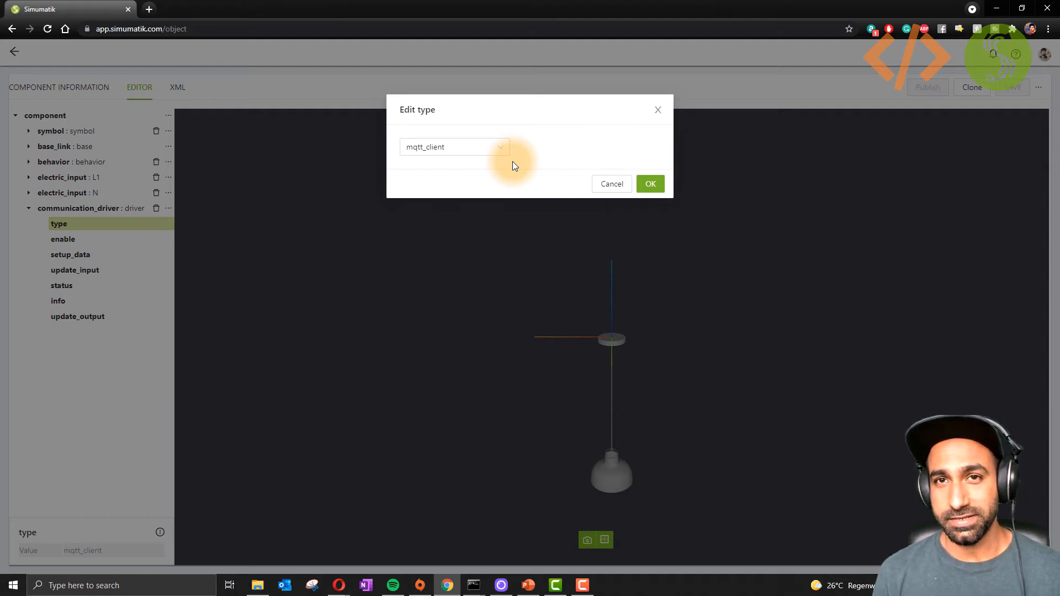
click(453, 147)
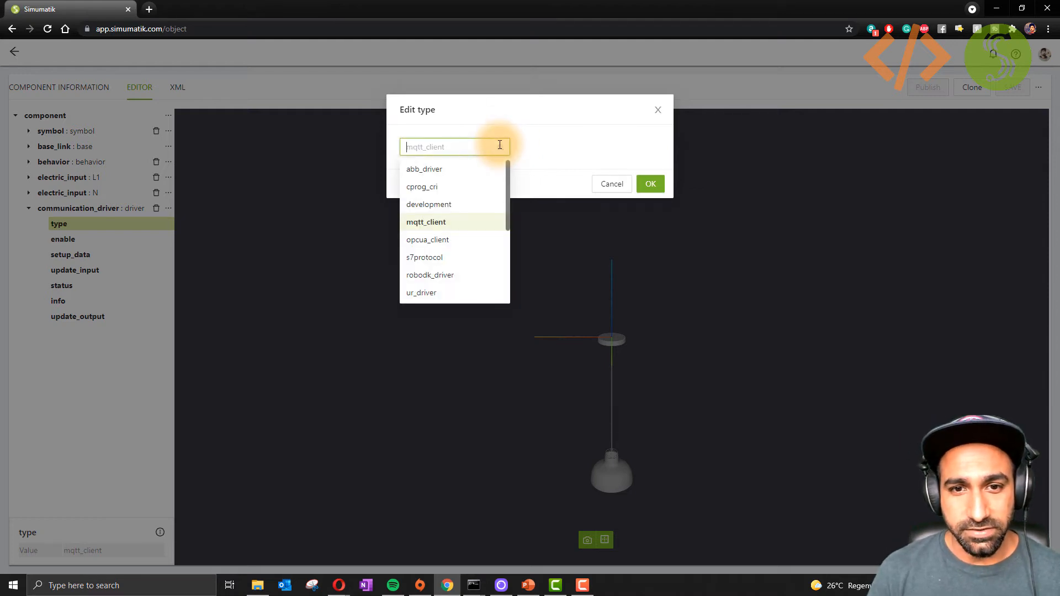
mouse_move(465, 177)
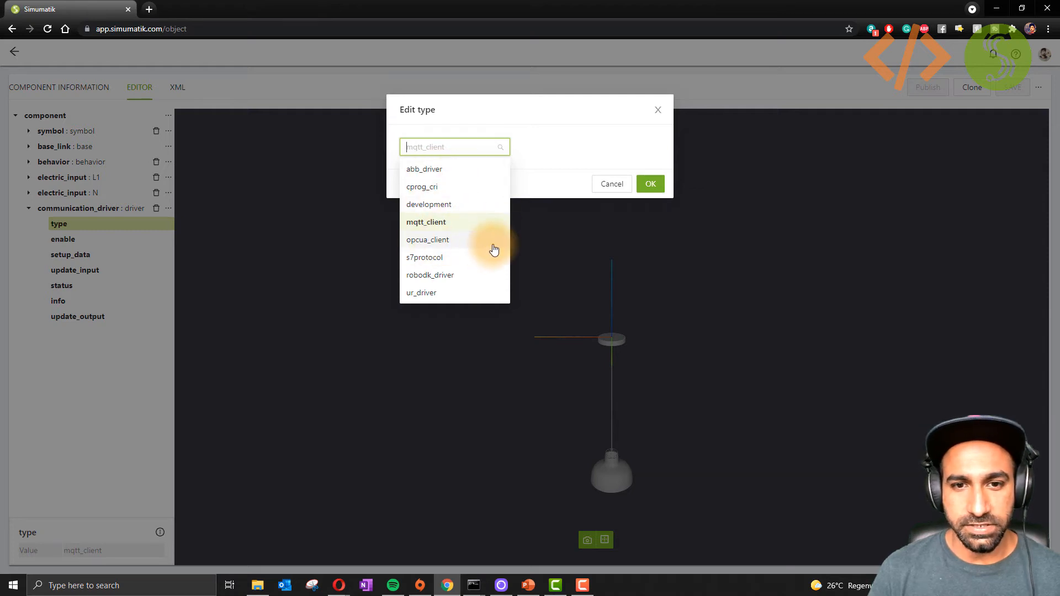
mouse_move(484, 245)
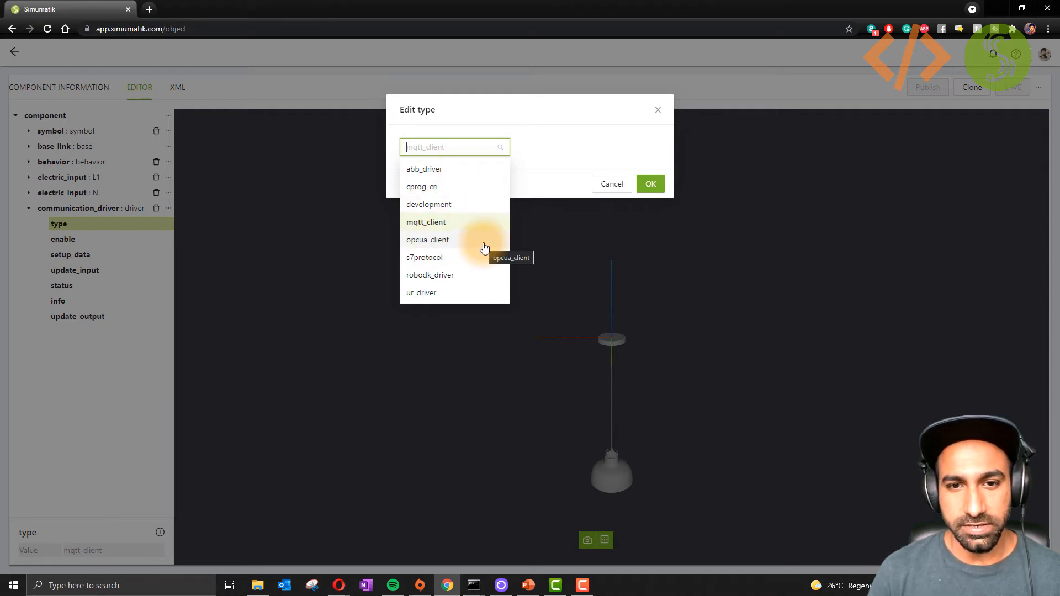
mouse_move(465, 284)
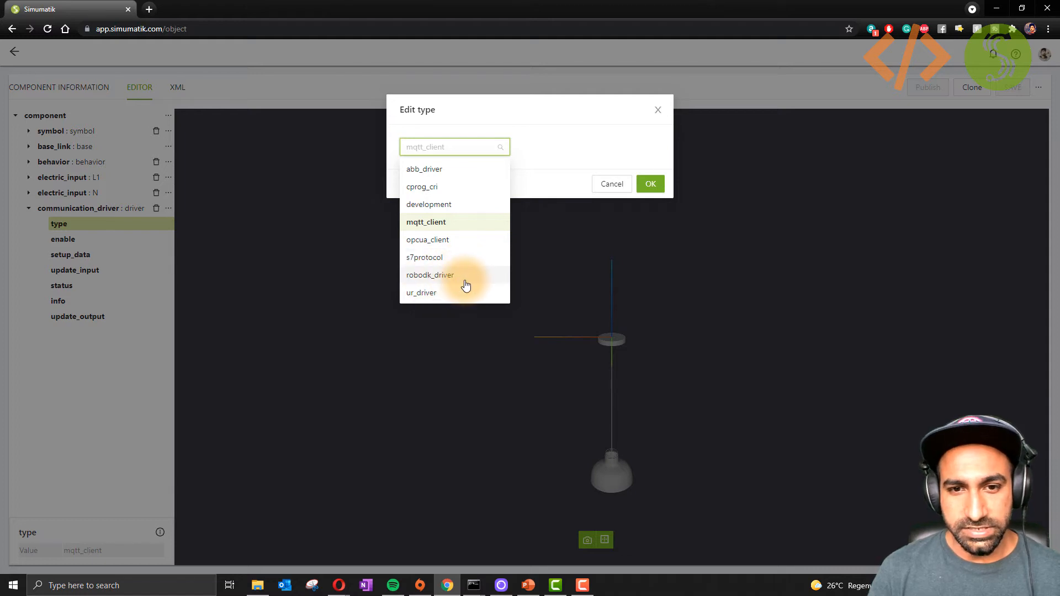
scroll(down, 3)
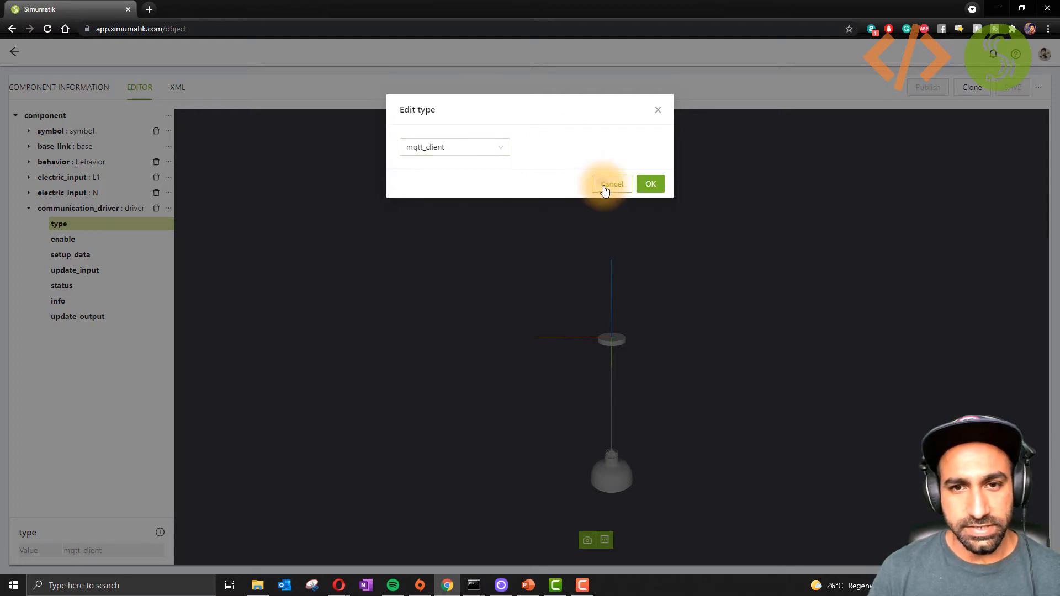
click(610, 184)
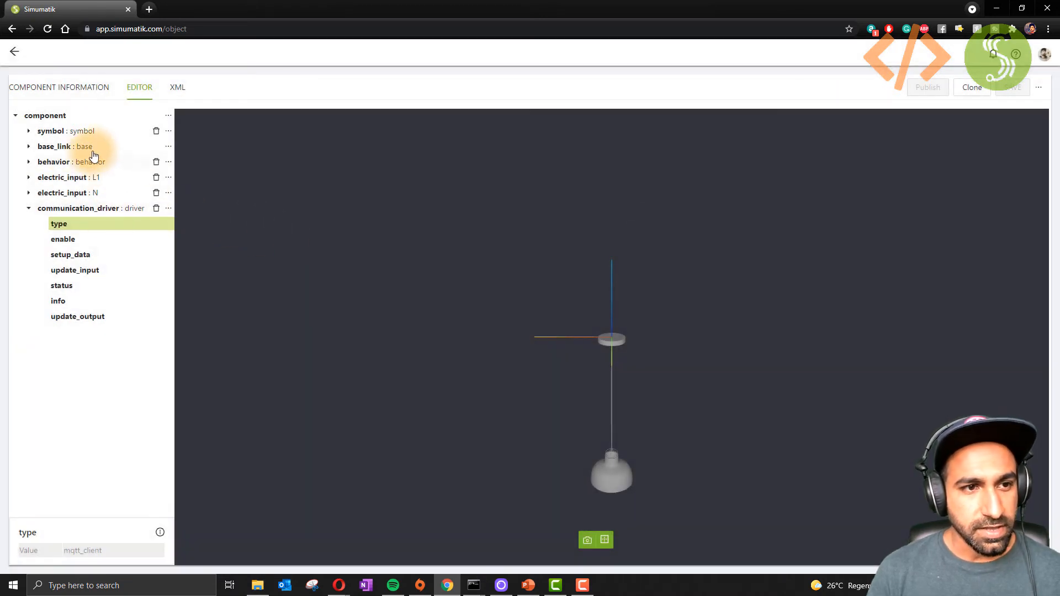
Show the lamp behavior script scrolled to the driver setup sending IP address and topic
click(54, 161)
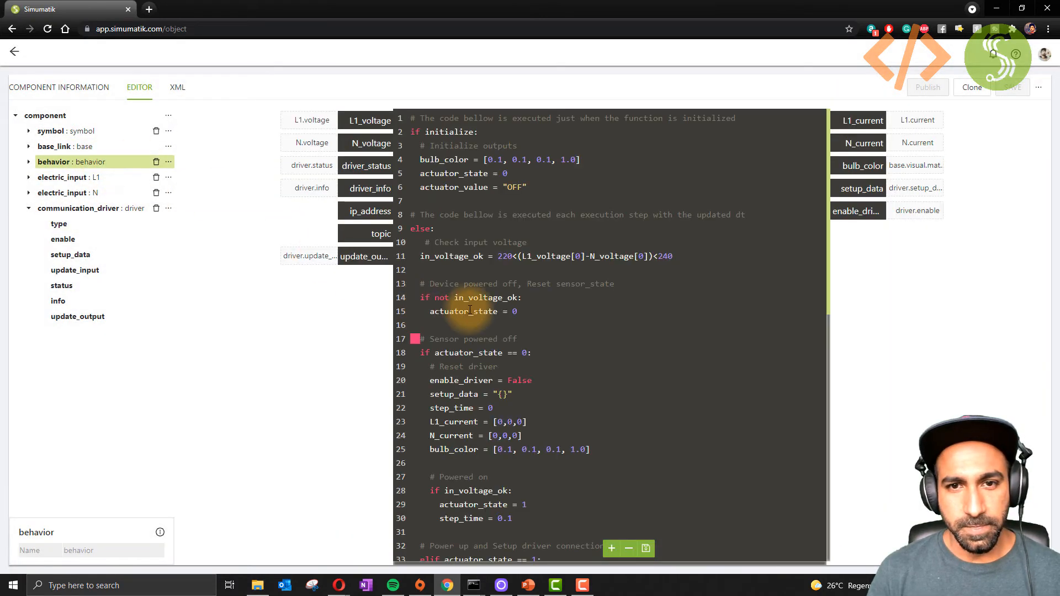
mouse_move(570, 320)
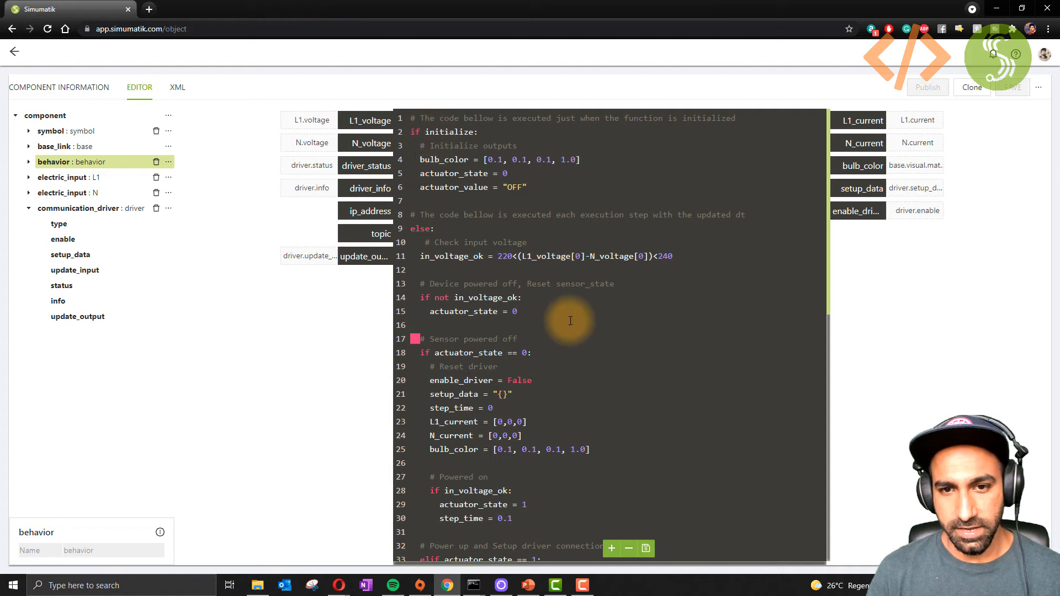
mouse_move(465, 144)
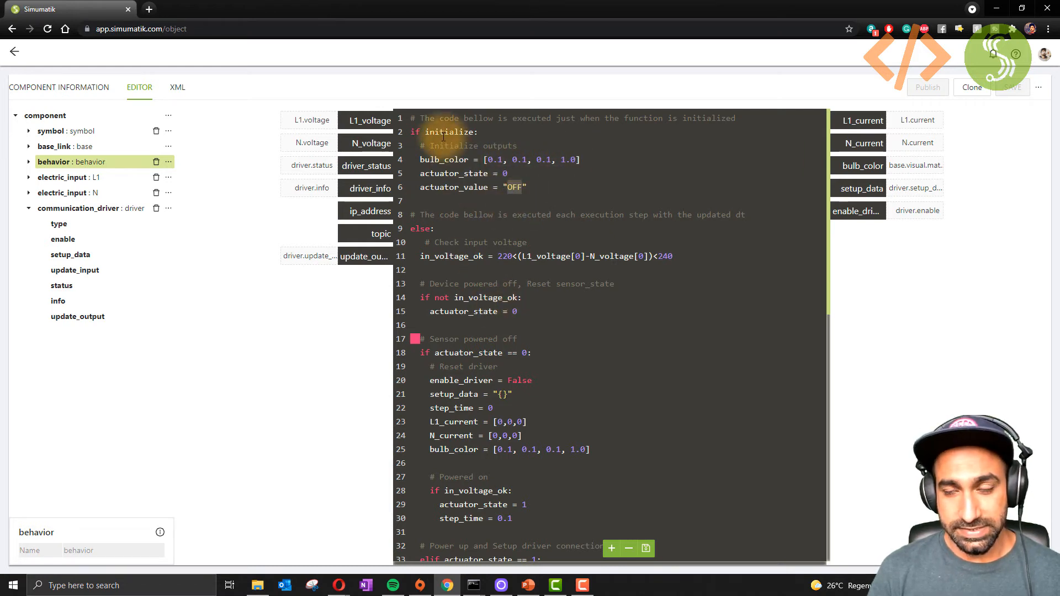
scroll(down, 3)
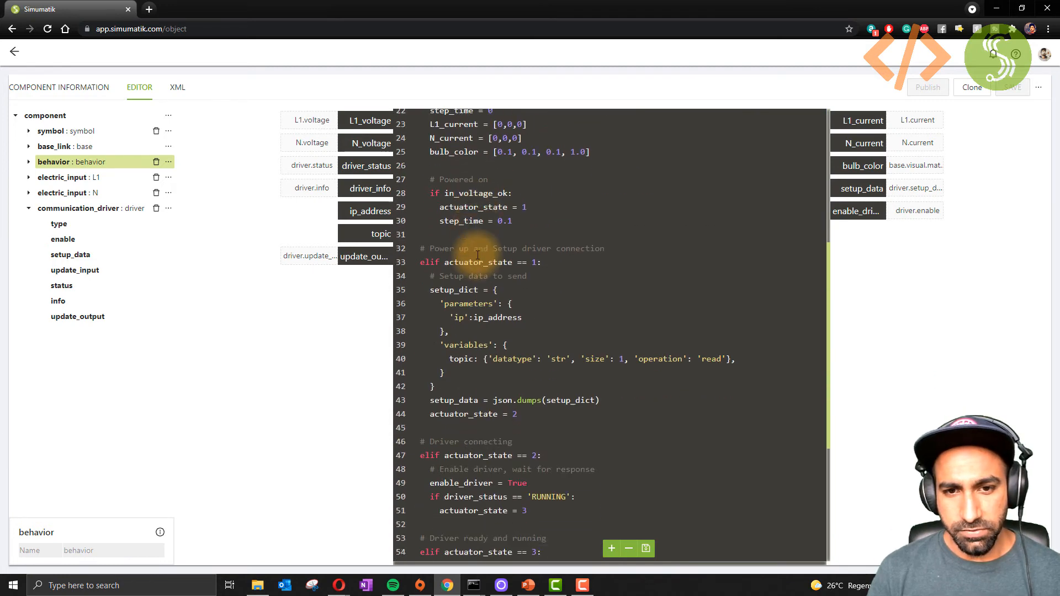
Review the script's ON/OFF handling, then return to the MQTT showcase workspace
scroll(down, 3)
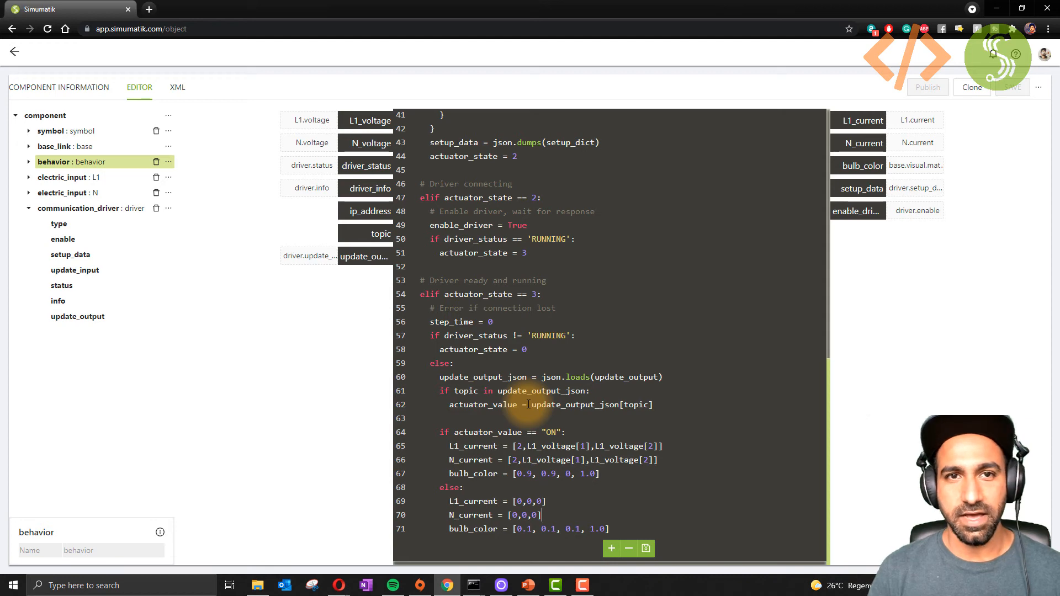
click(14, 52)
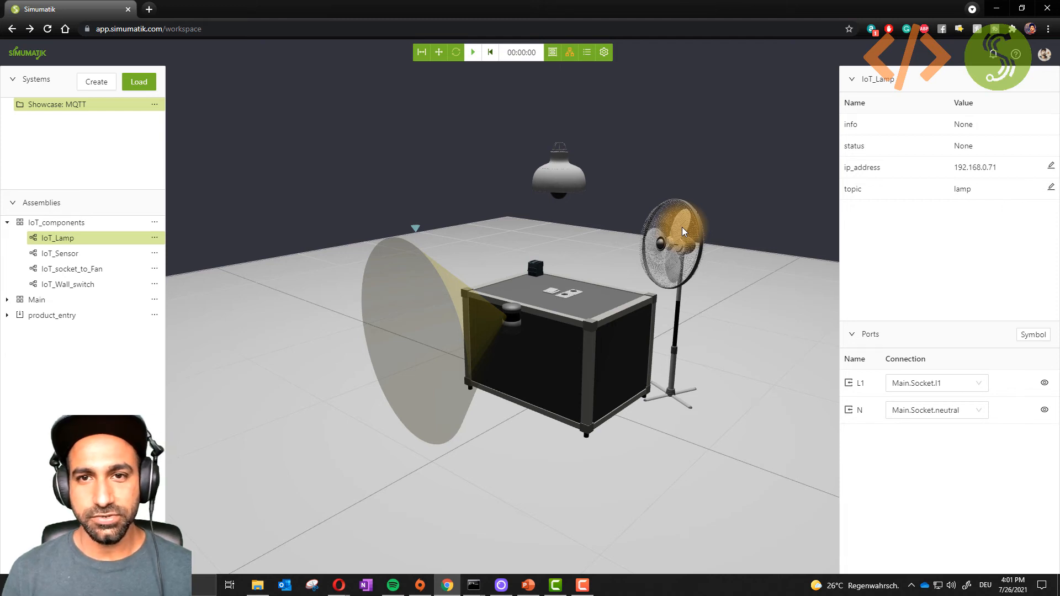
mouse_move(198, 121)
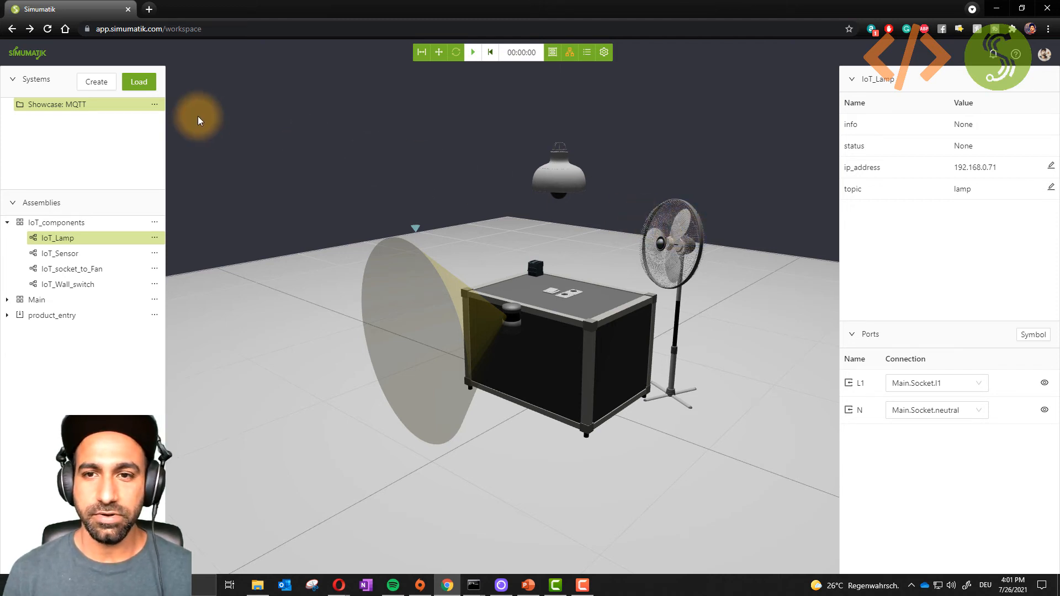
mouse_move(209, 126)
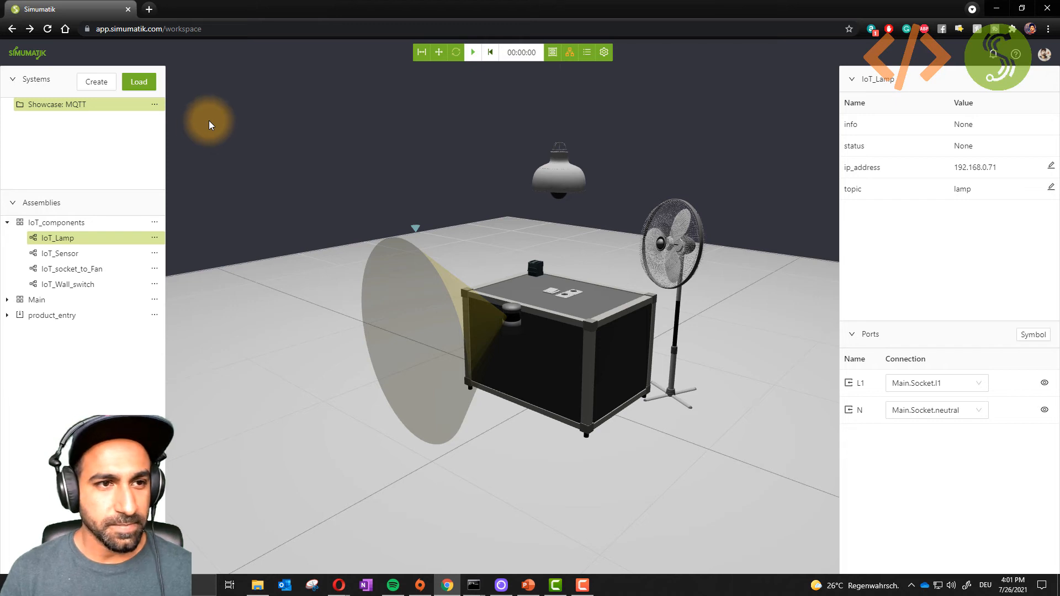
Inspect the IoT_Sensor, IoT_Wall_switch and IoT_Lamp properties showing topics sensor, switch and lamp
click(59, 252)
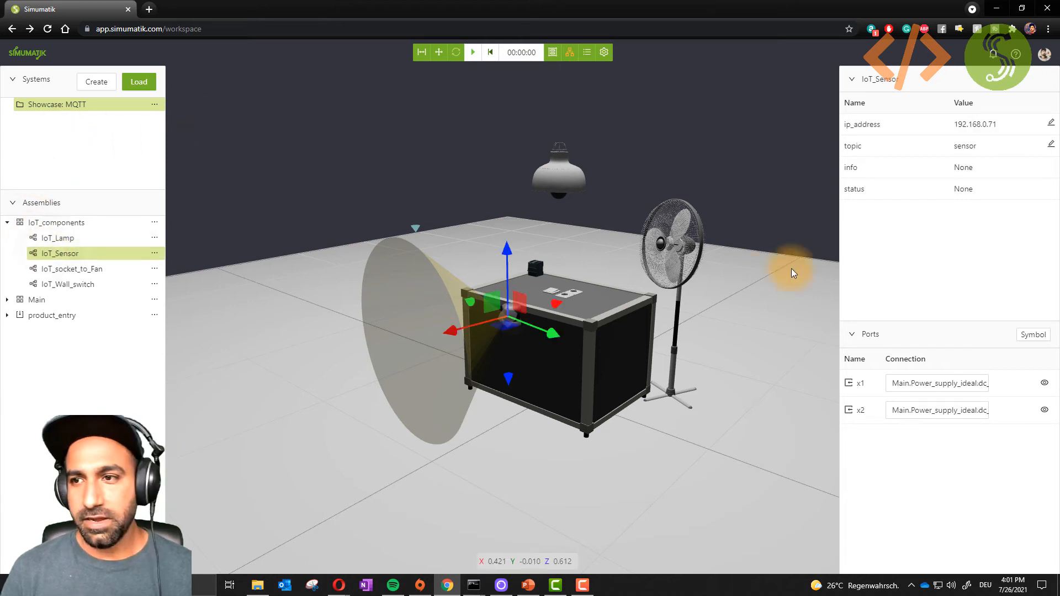
mouse_move(114, 300)
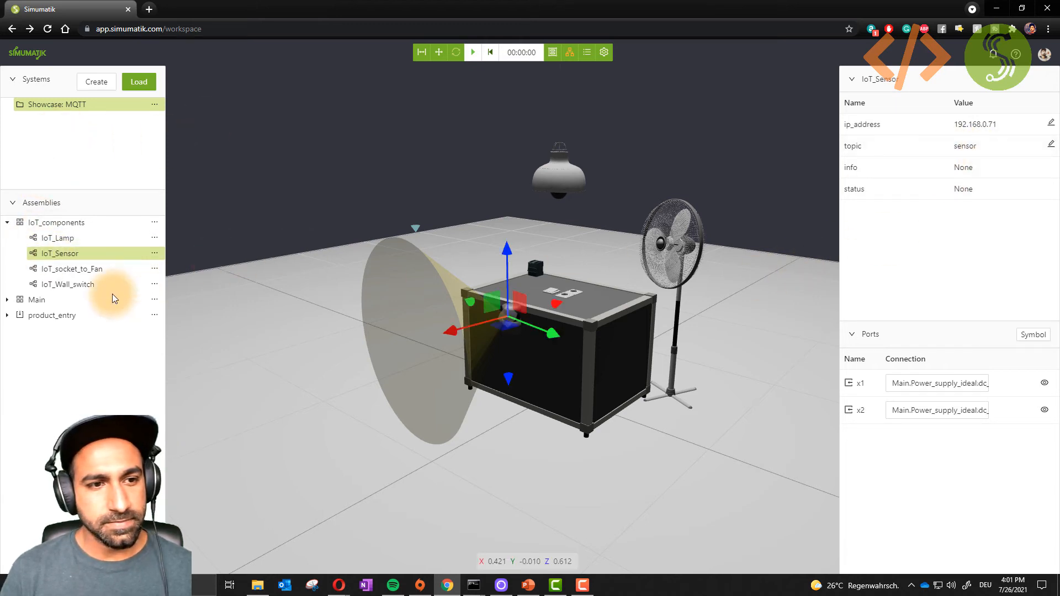
click(67, 284)
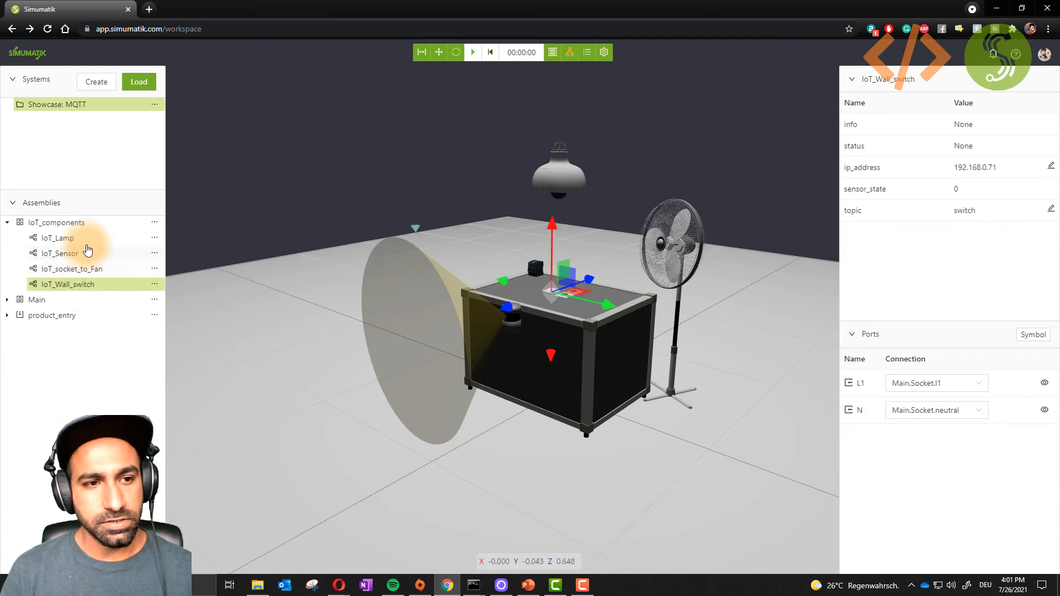
click(57, 239)
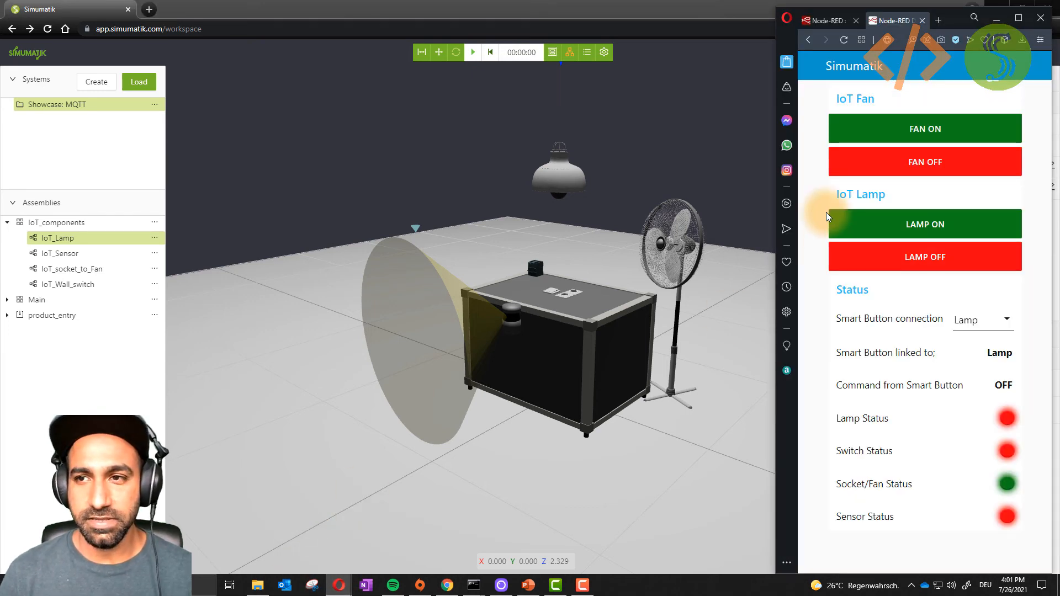
mouse_move(843, 237)
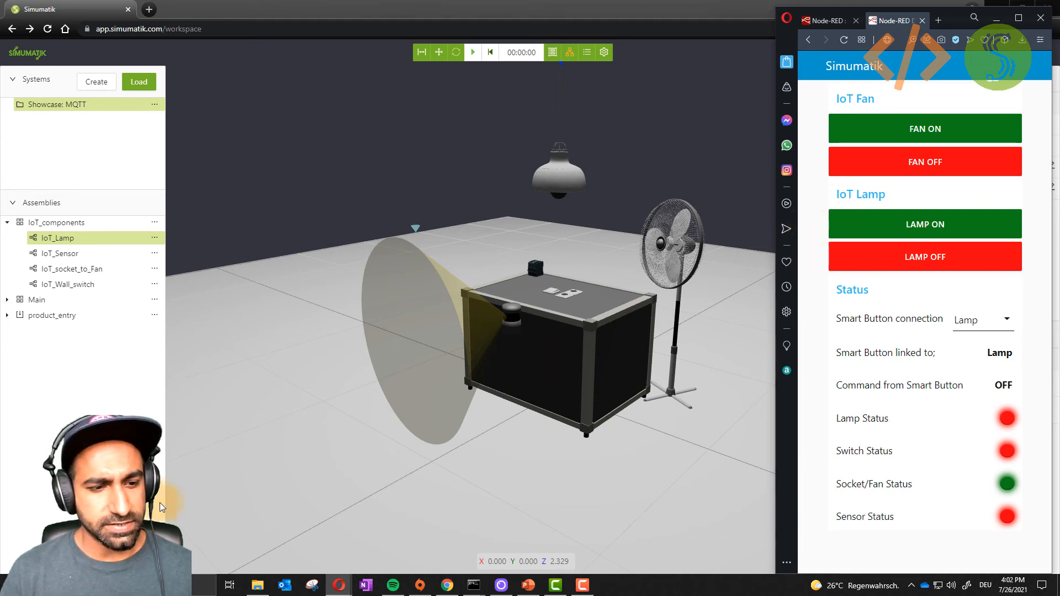
Launch MQTTBox showing the MQTT Home (192.168.0.149) and connected localhost clients
click(205, 586)
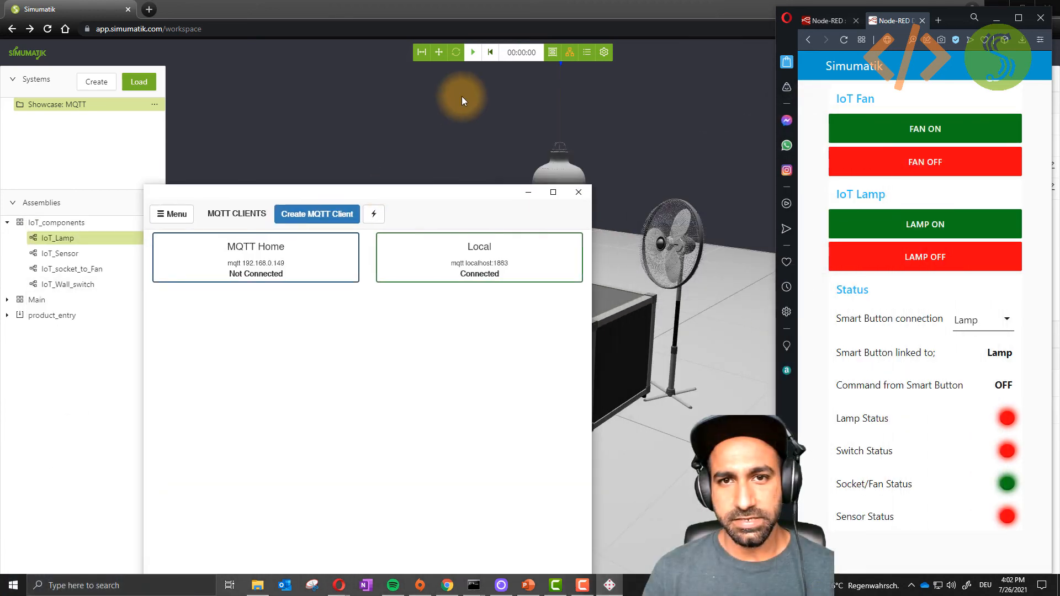
Run the Simumatik emulation, publish ON to topic lamp from the Local client, then clear its panels
click(471, 52)
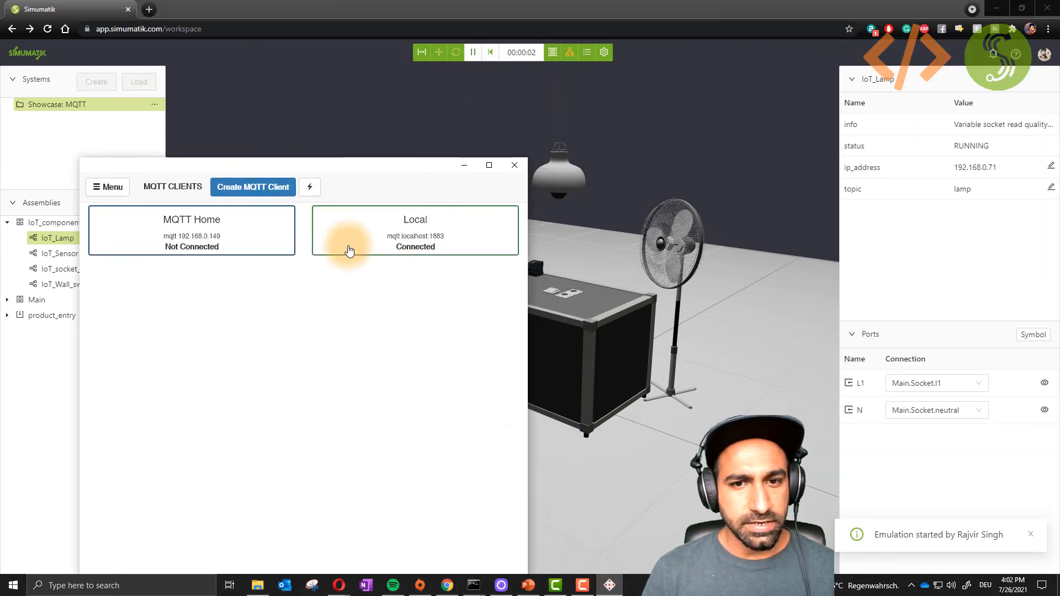
click(415, 230)
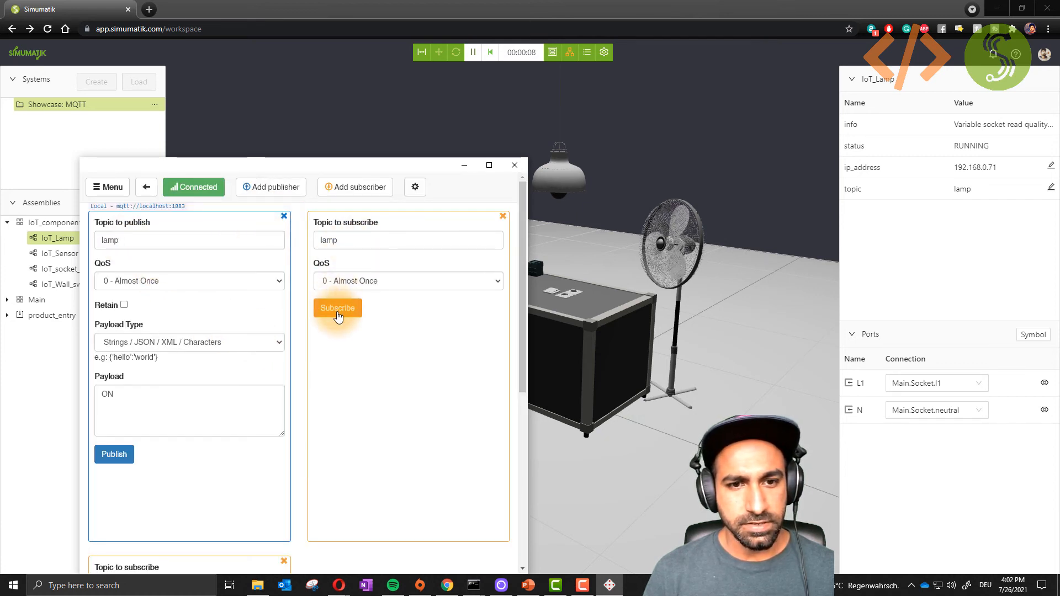
mouse_move(161, 269)
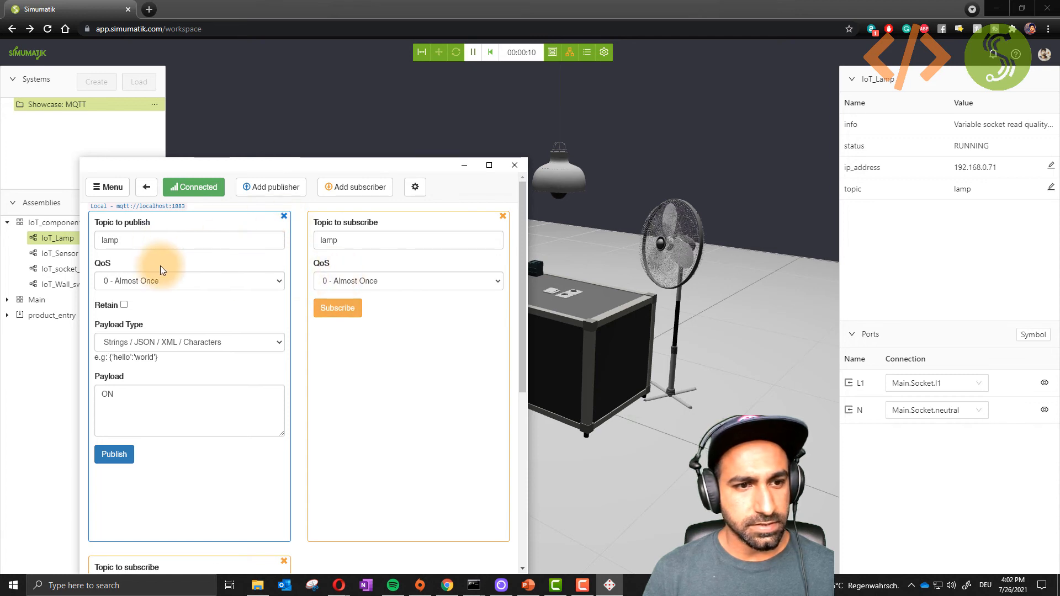
click(114, 453)
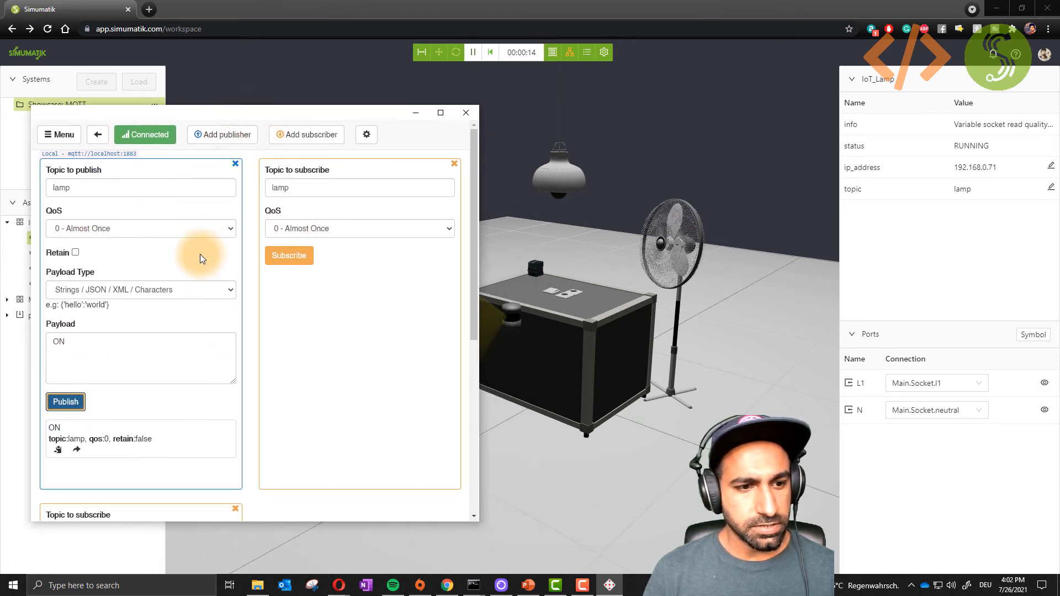
click(140, 188)
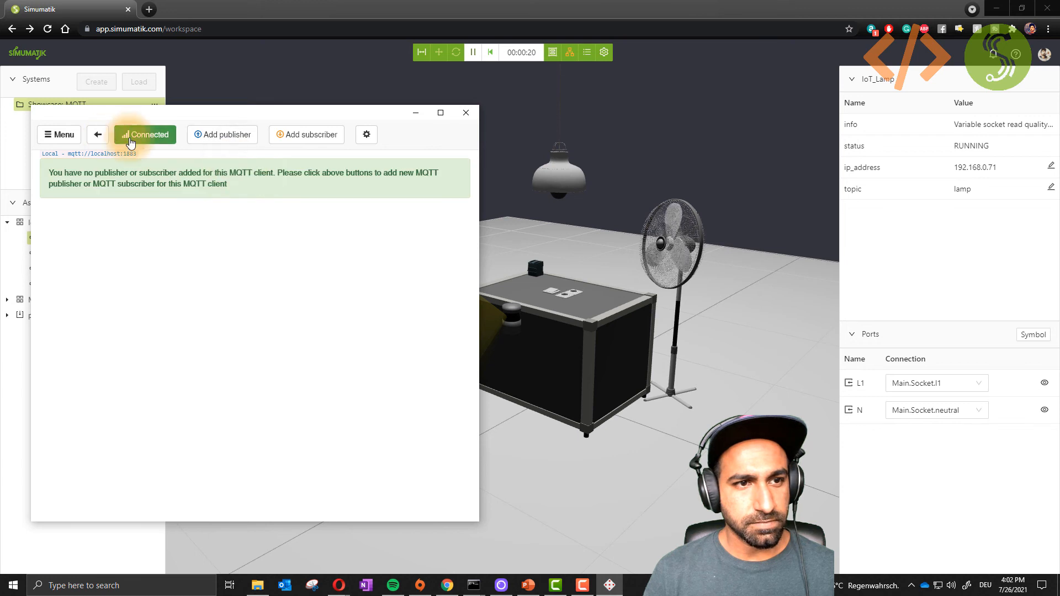
Change the Local client's host to 192.168.0.71:1883 and save the settings
click(365, 134)
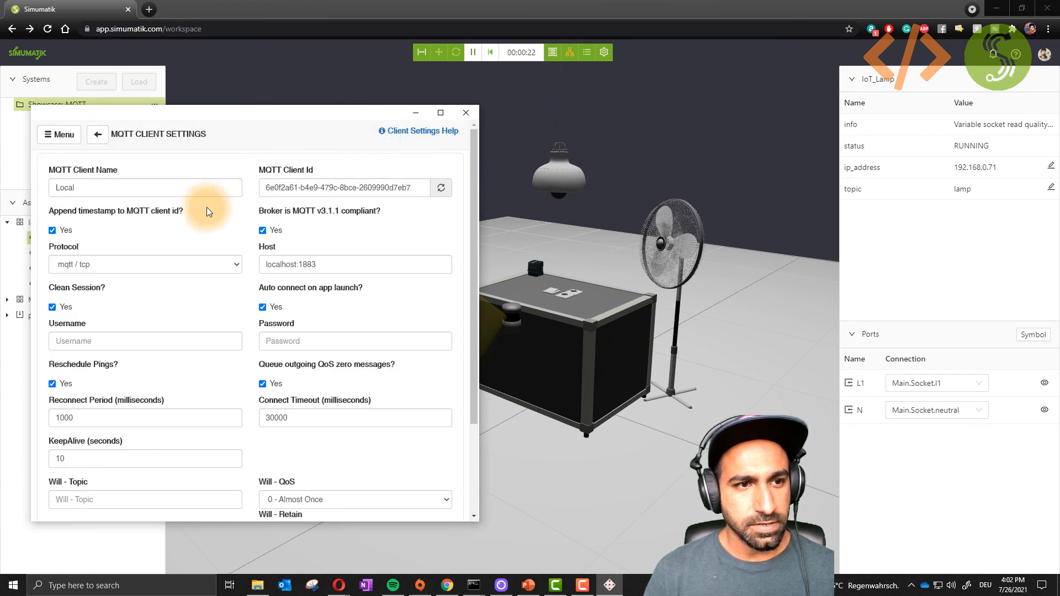
double_click(305, 264)
text(192.168.0.71)
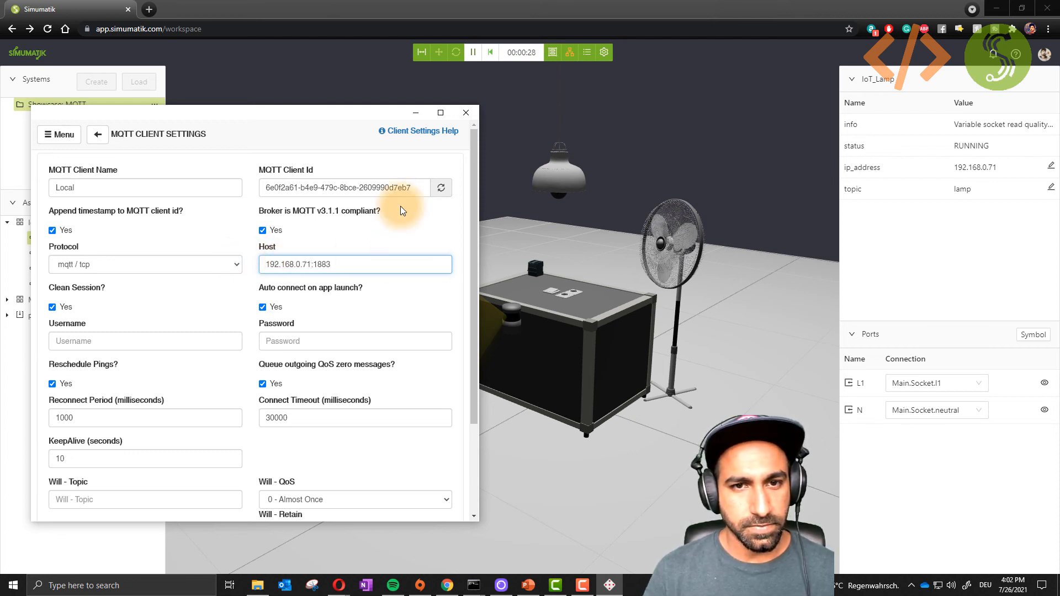
scroll(down, 3)
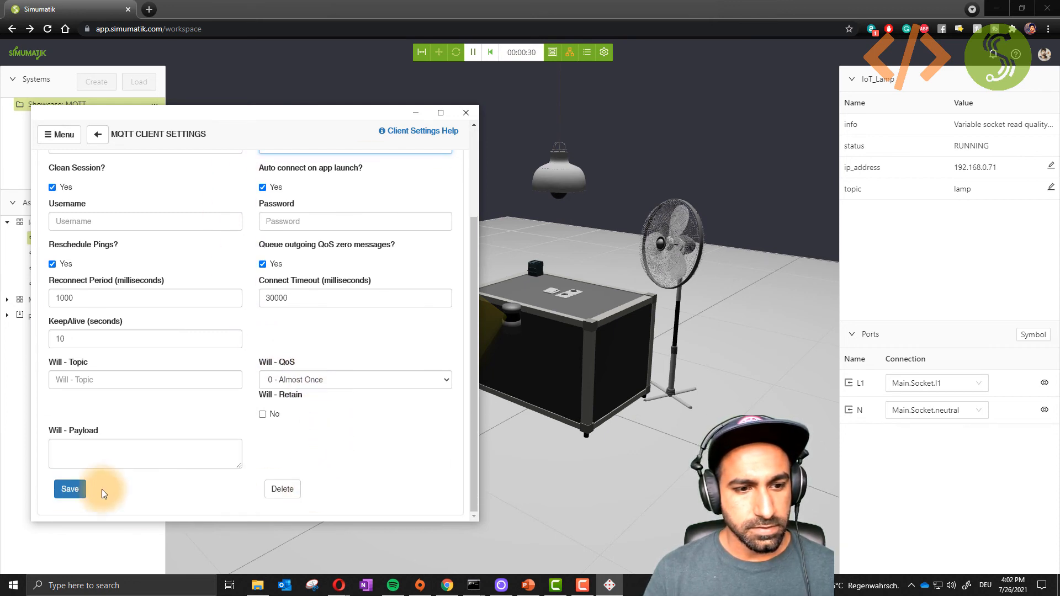
click(222, 135)
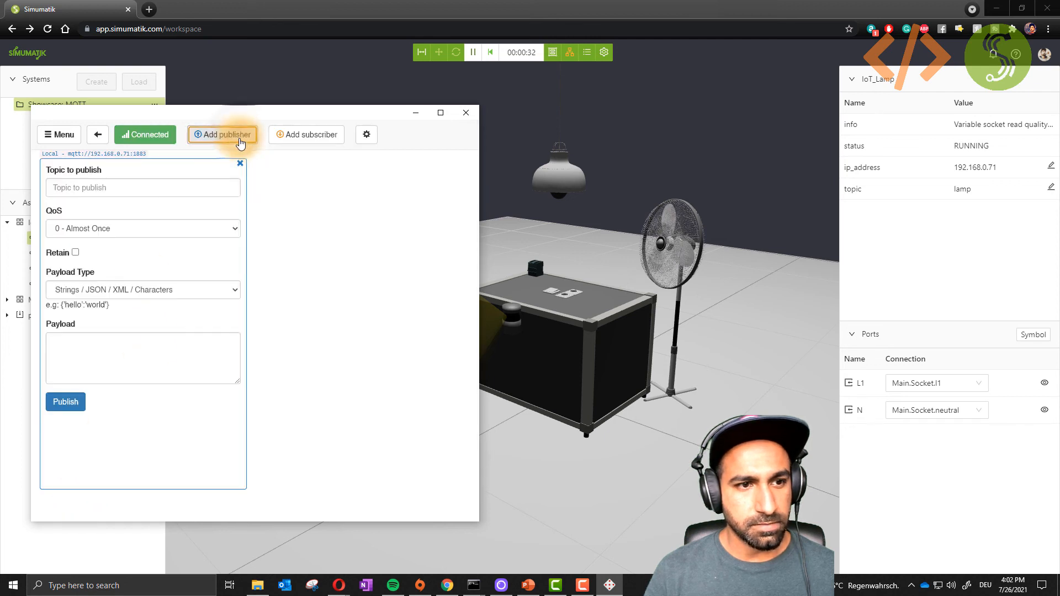
Publish ON then OFF to topic lamp and add a second empty publisher
text(lamp)
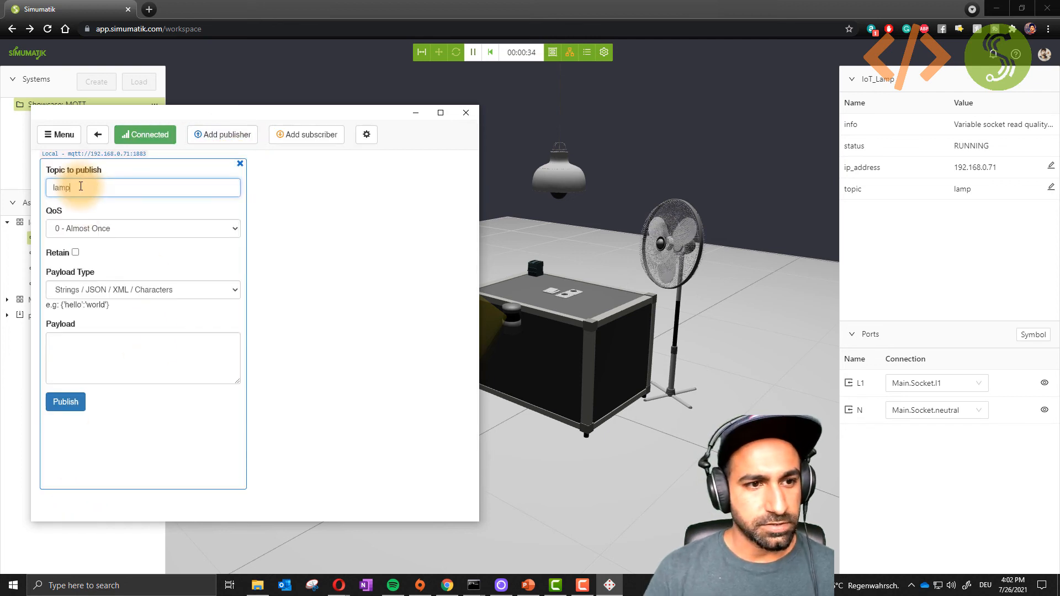
text(ON)
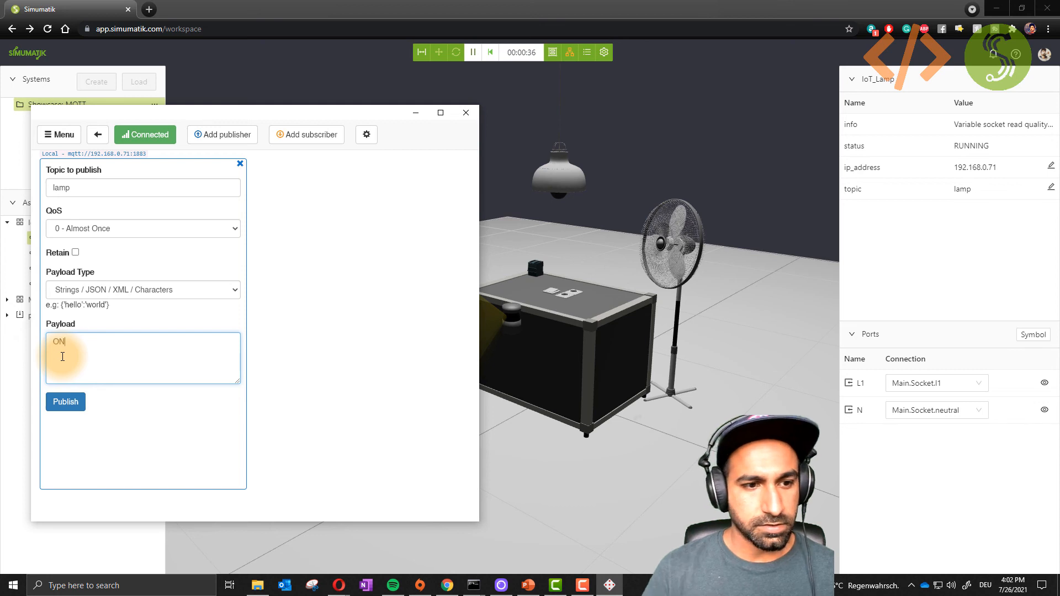
click(65, 402)
text(FF)
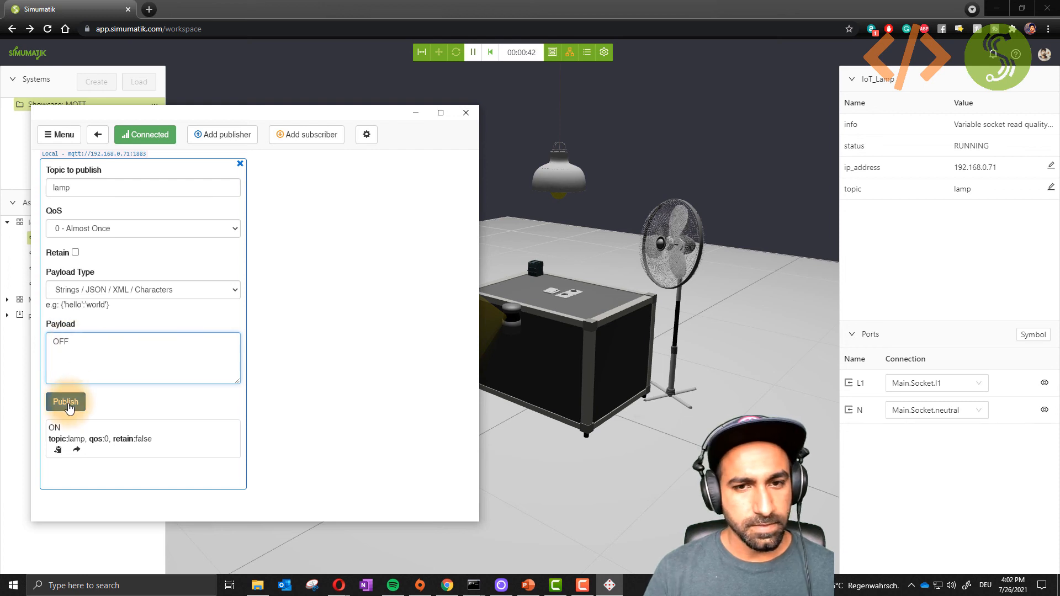
click(66, 402)
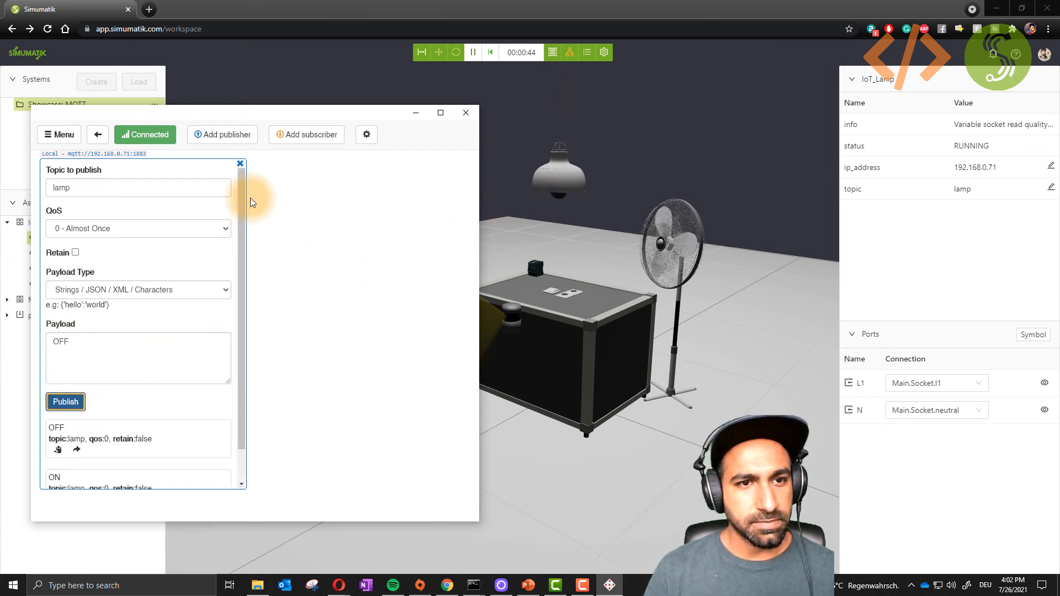
click(222, 134)
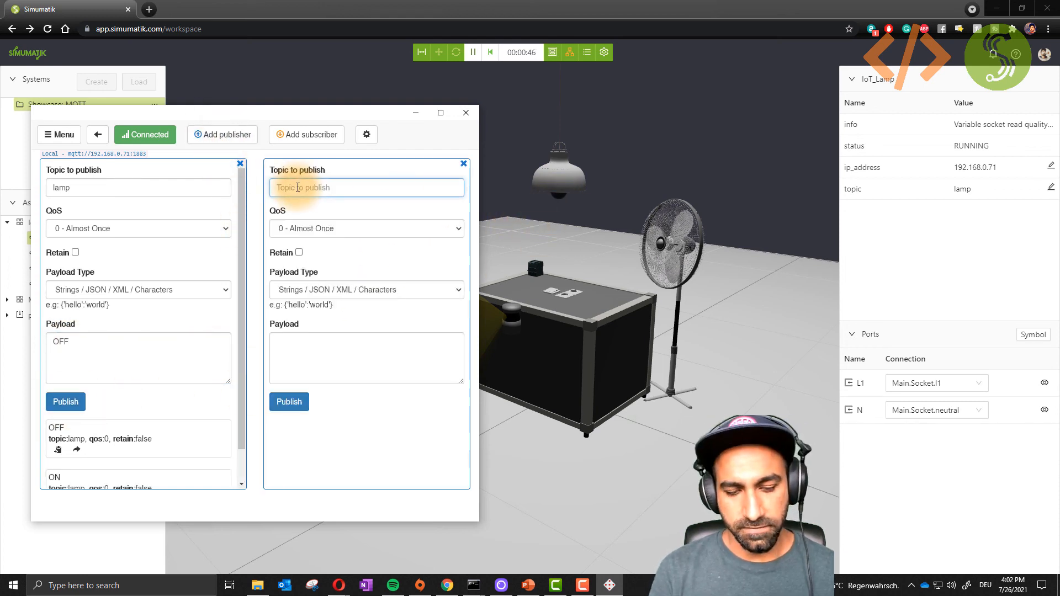
Publish OFF then ON to topic socket from the second publisher, turning the dashboard's Socket/Fan Status green
text(socket)
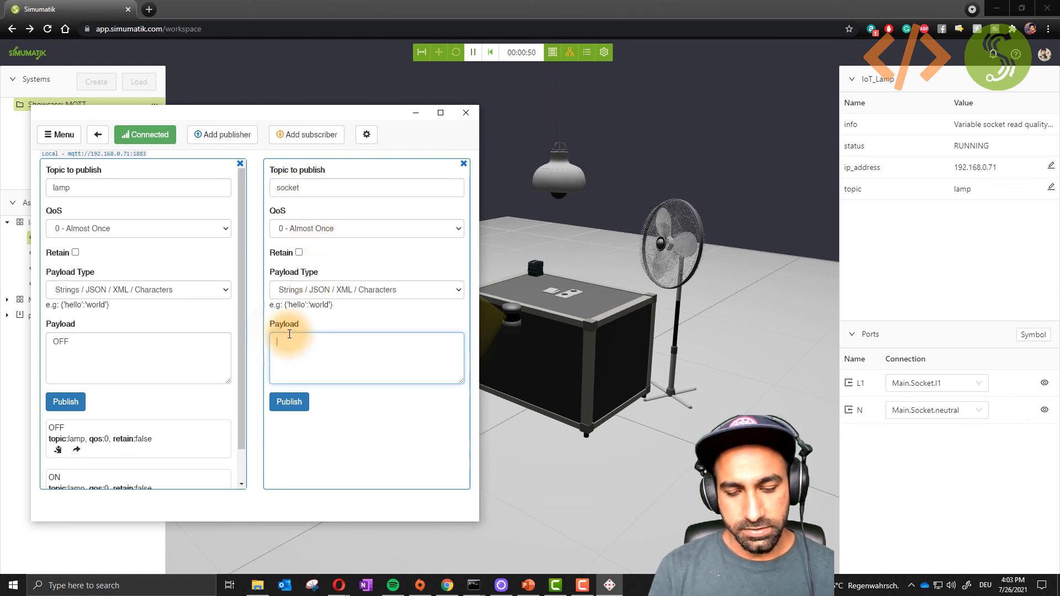
text(OF)
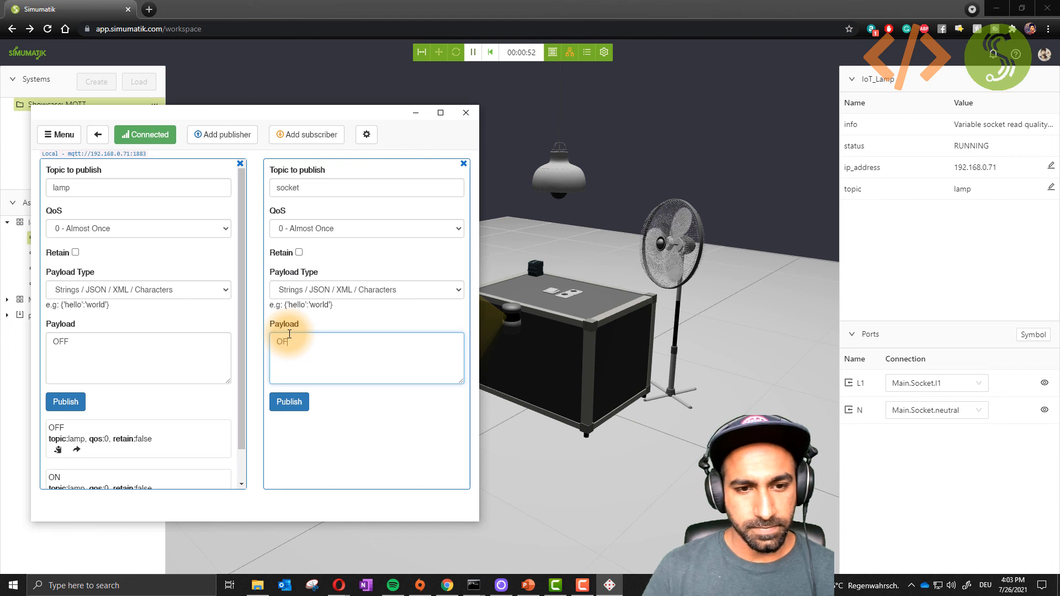
click(288, 402)
text(ON)
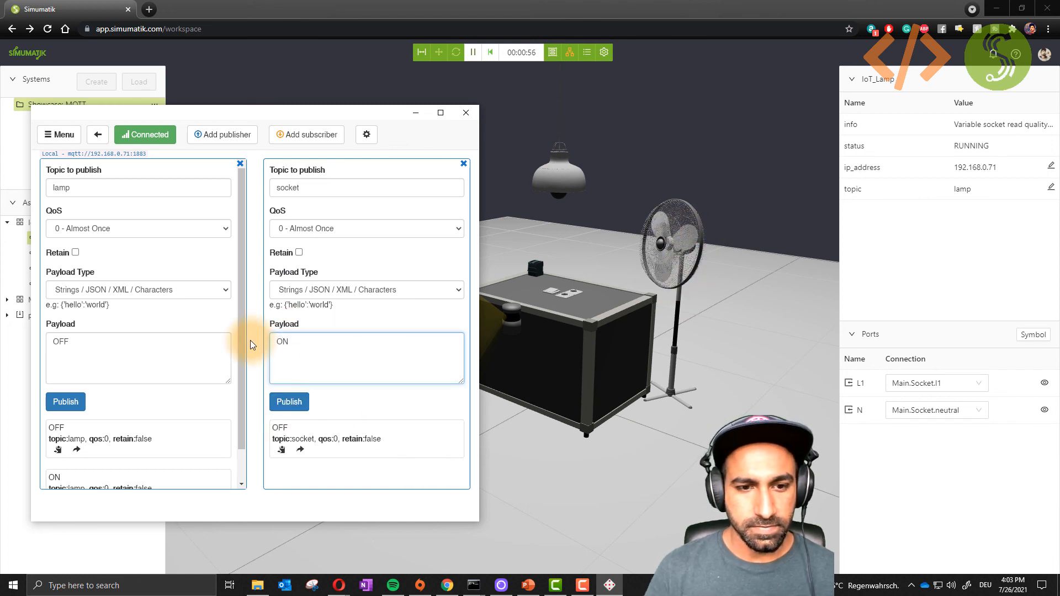
click(288, 402)
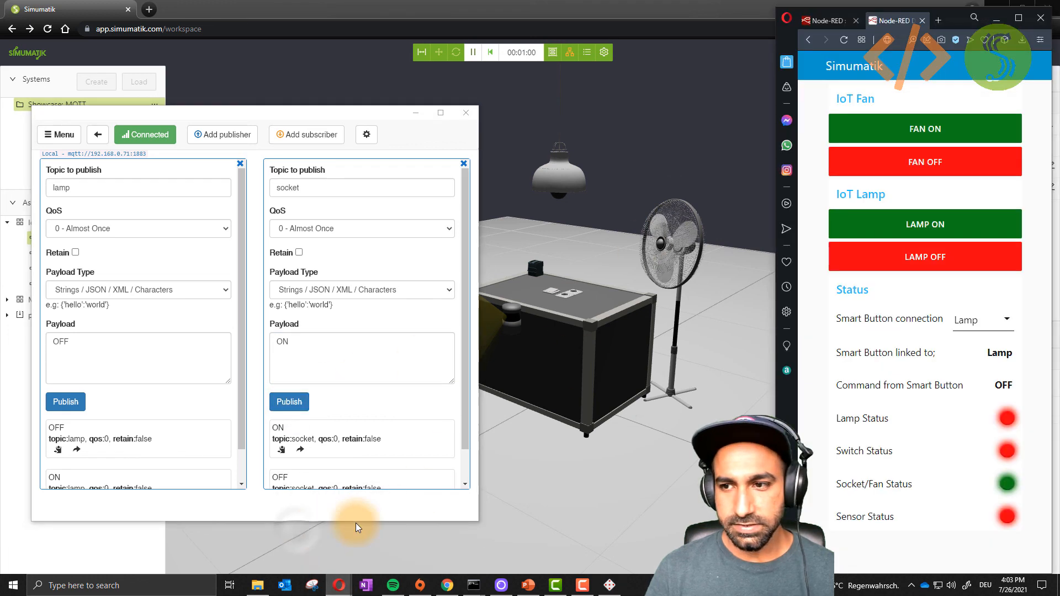
mouse_move(382, 399)
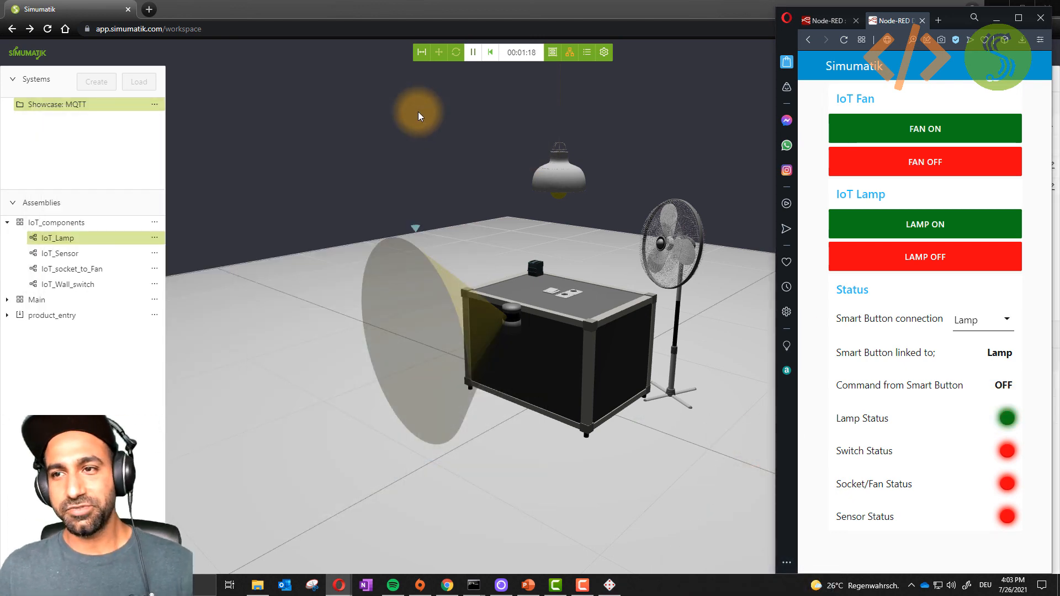
mouse_move(595, 167)
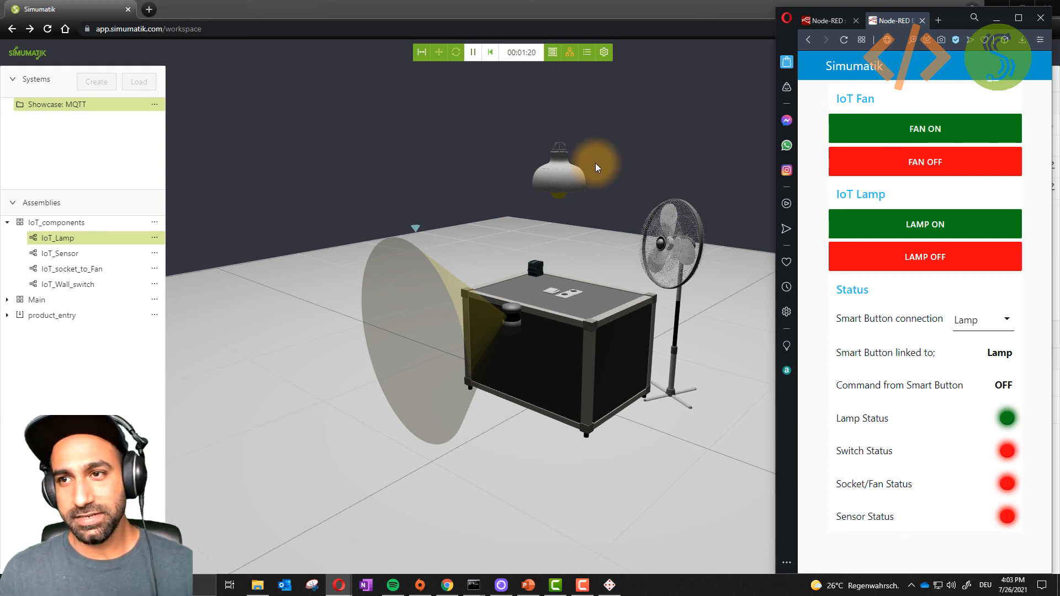
mouse_move(499, 219)
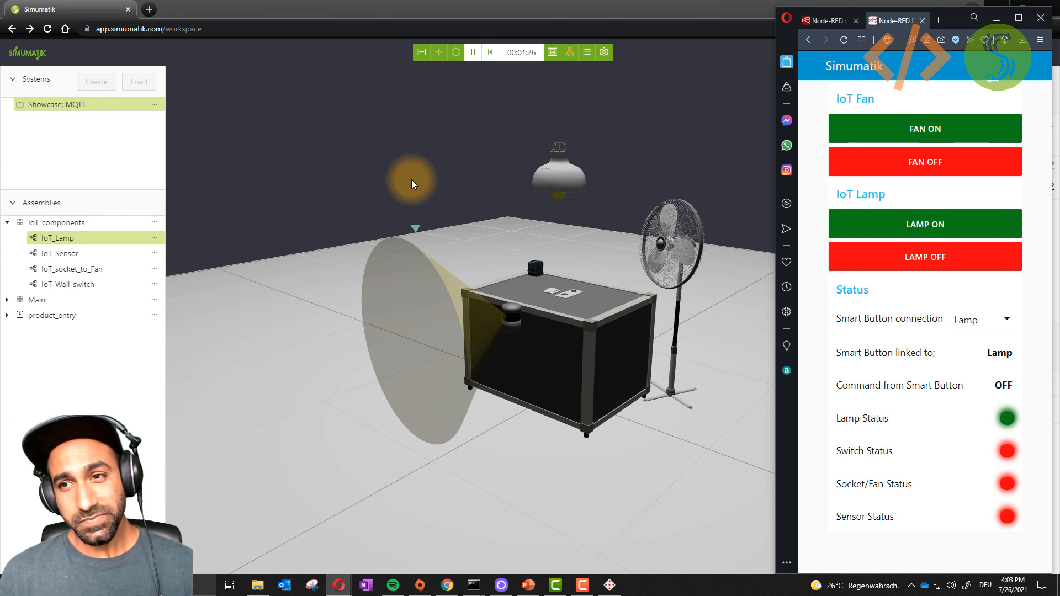
mouse_move(497, 203)
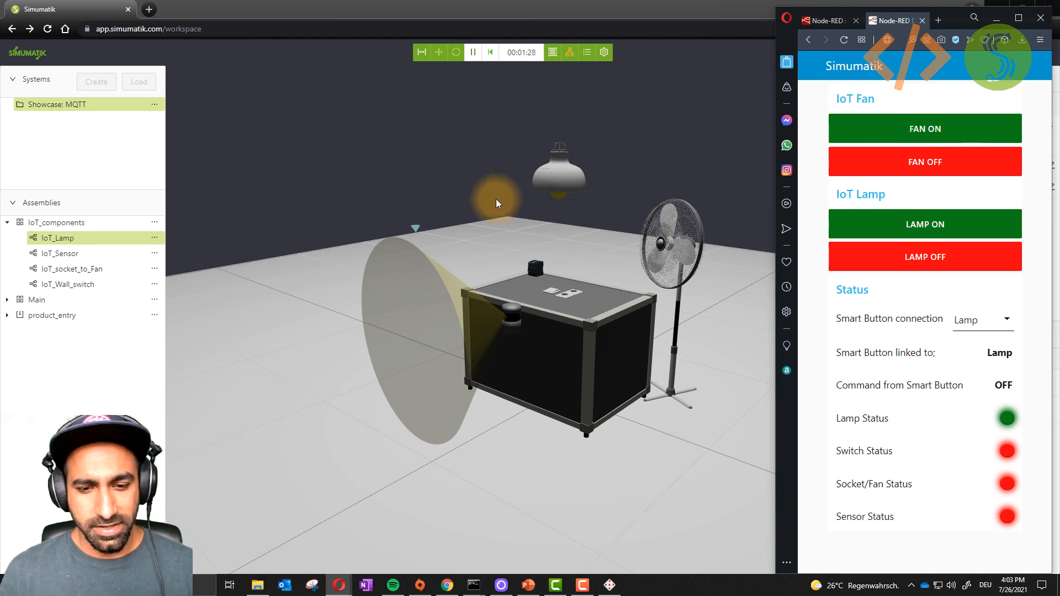